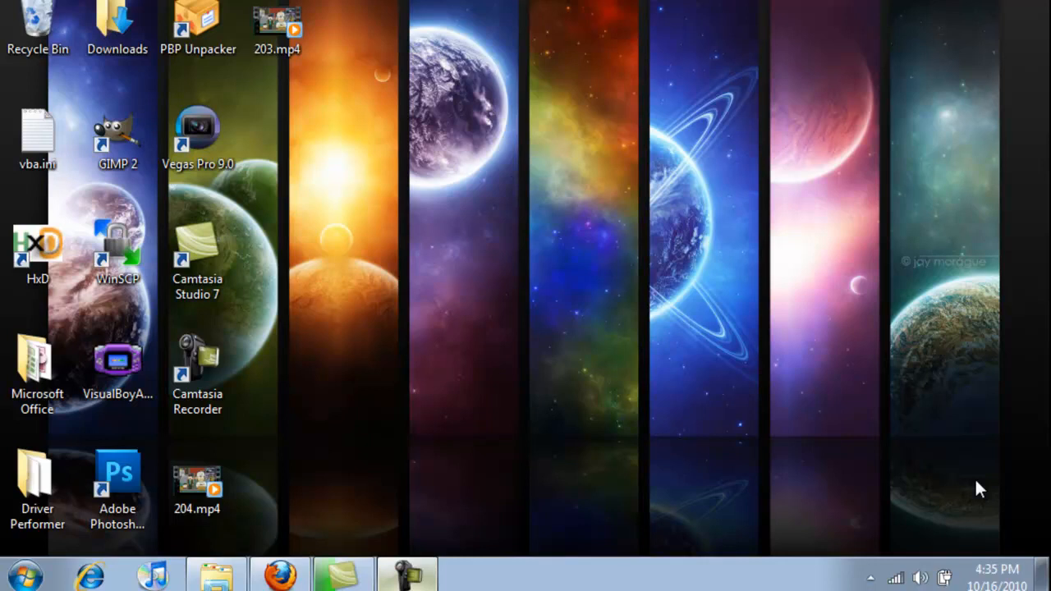
Bring up the PSP-Hacks Game Categories v12 article in Firefox and scroll to its download link
left_click(197, 374)
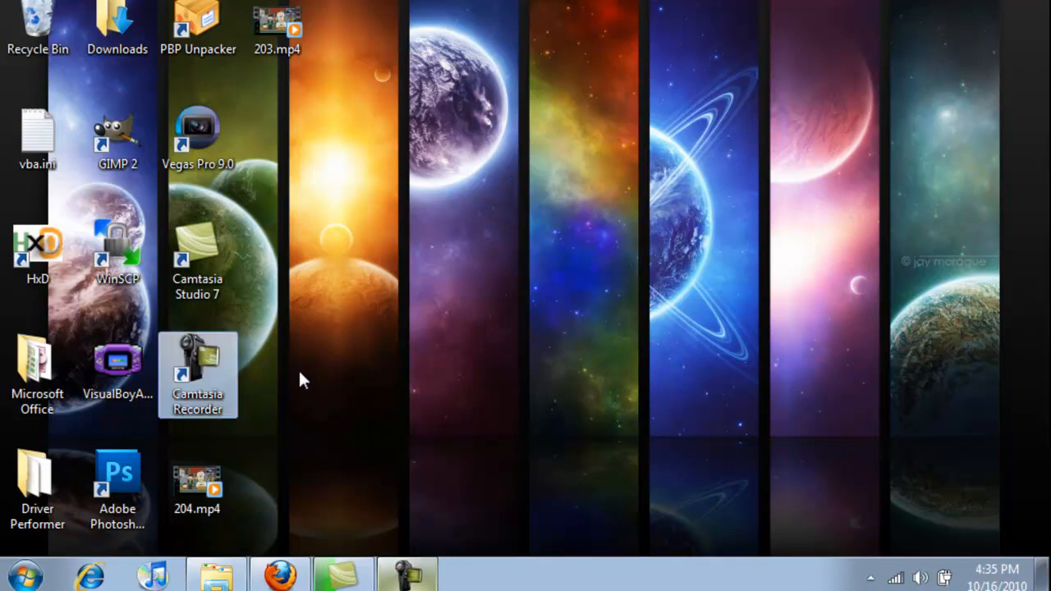
left_click(303, 380)
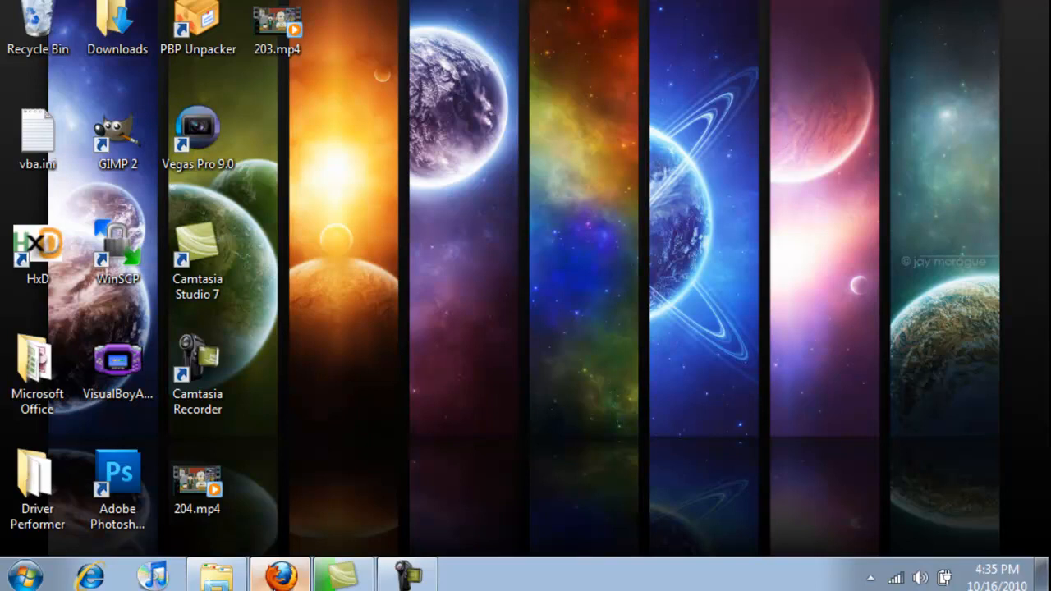
left_click(280, 573)
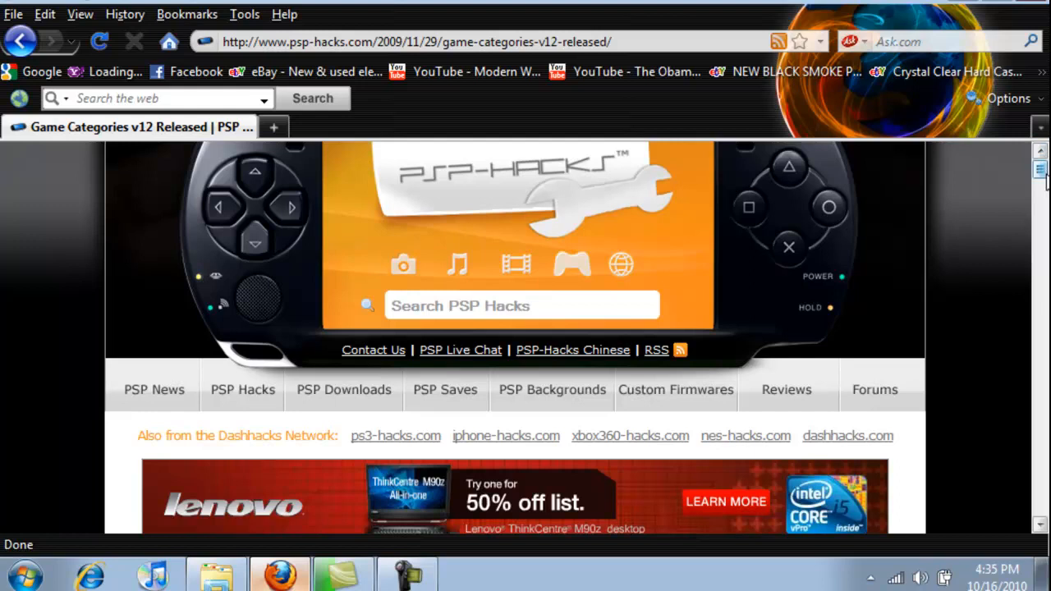
scroll("down", 3)
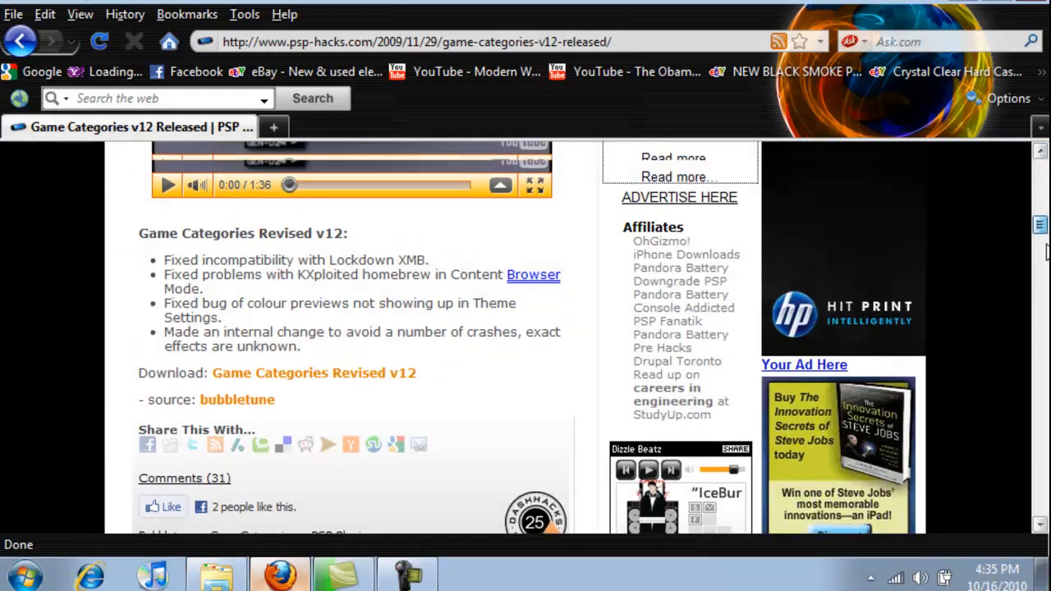
scroll("down", 3)
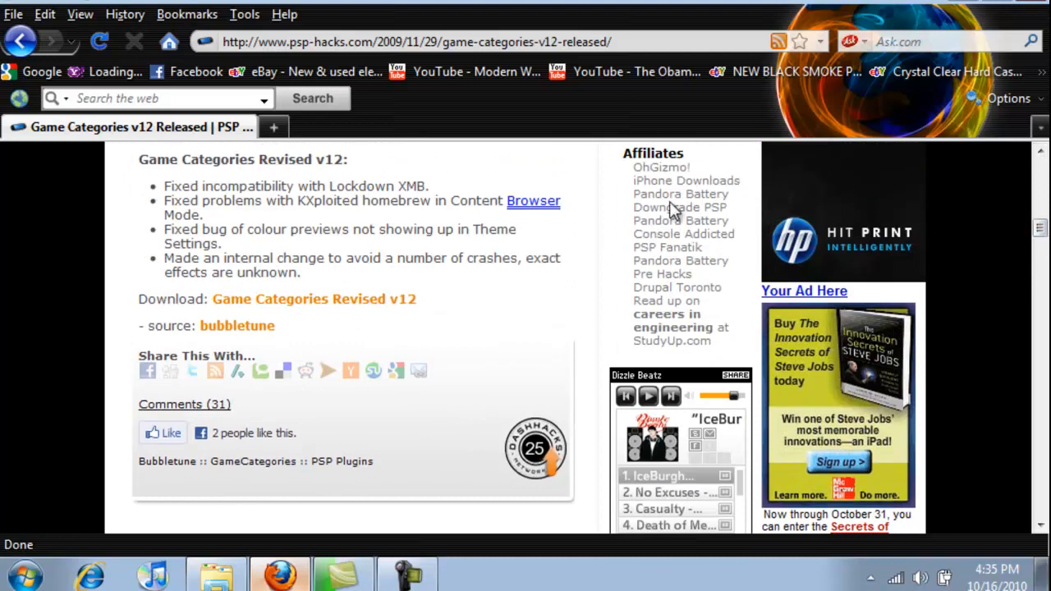
mouse_move(369, 300)
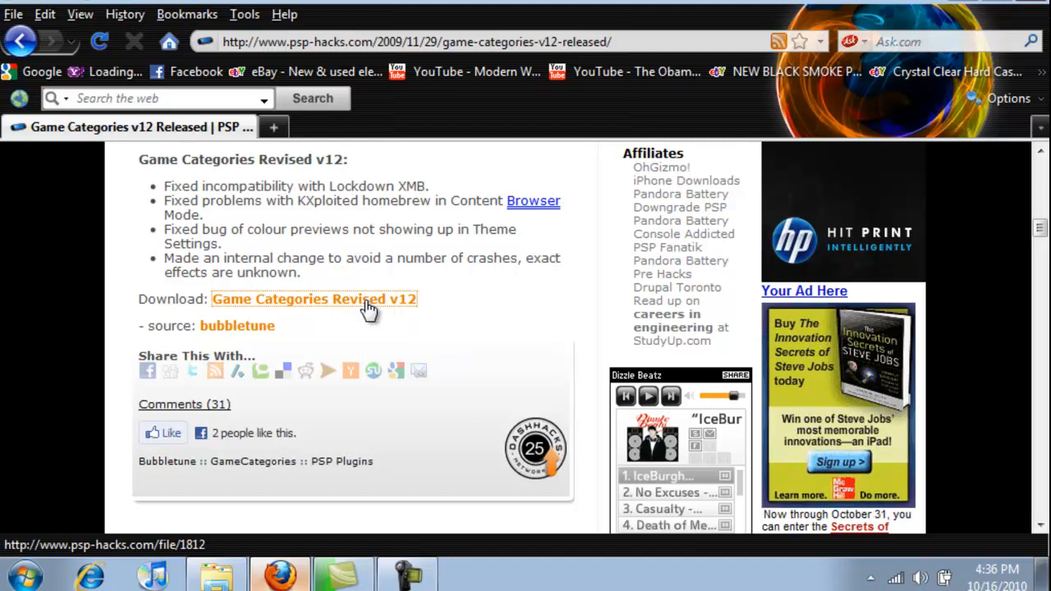
Open the Game Categories Revised v12 page and Save Link As game_categories_v12.zip to the Desktop
left_click(313, 298)
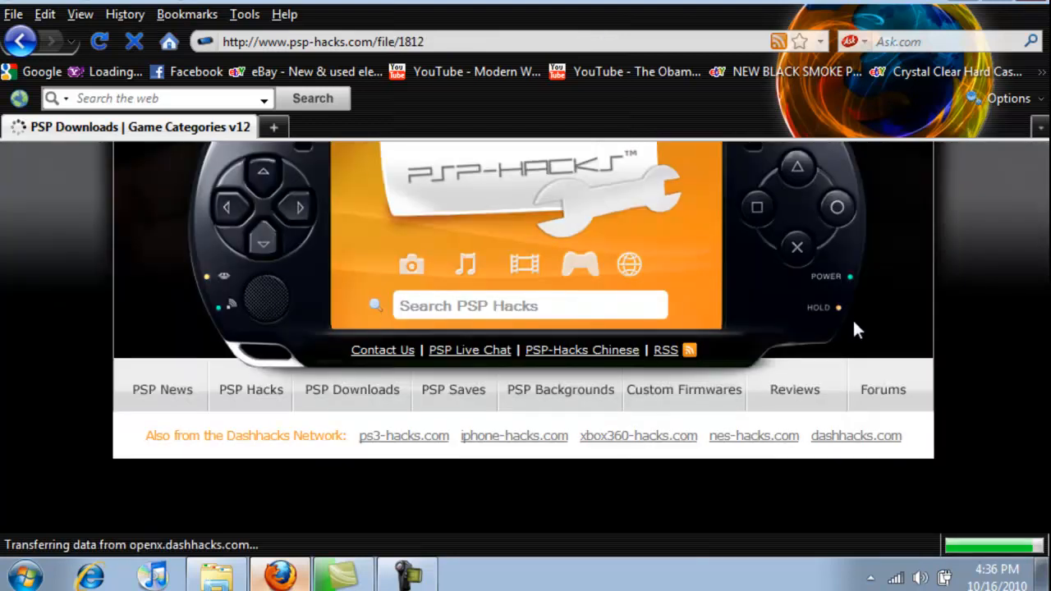
scroll("down", 3)
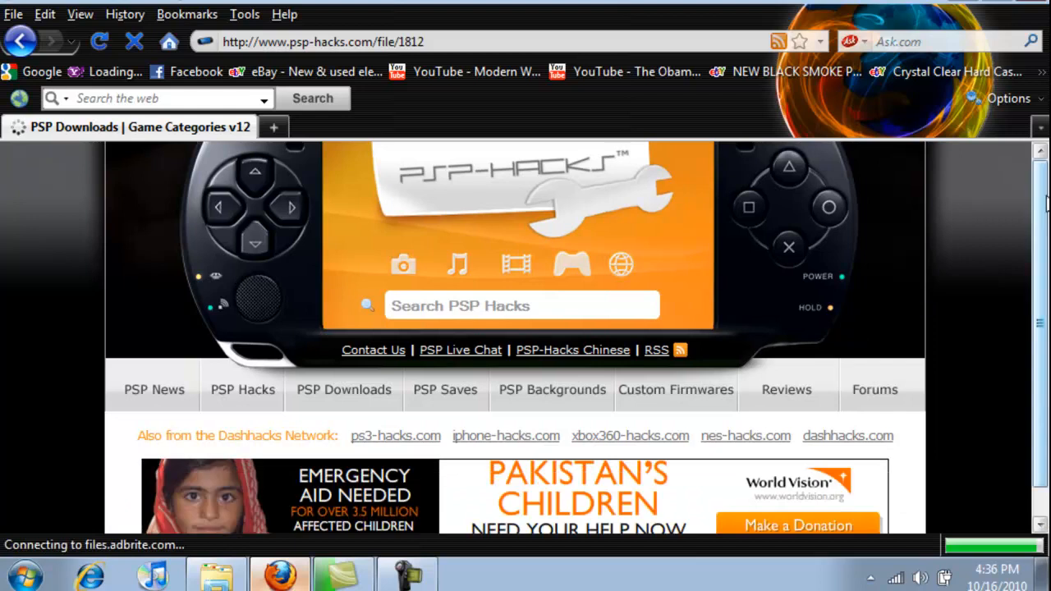
scroll("down", 3)
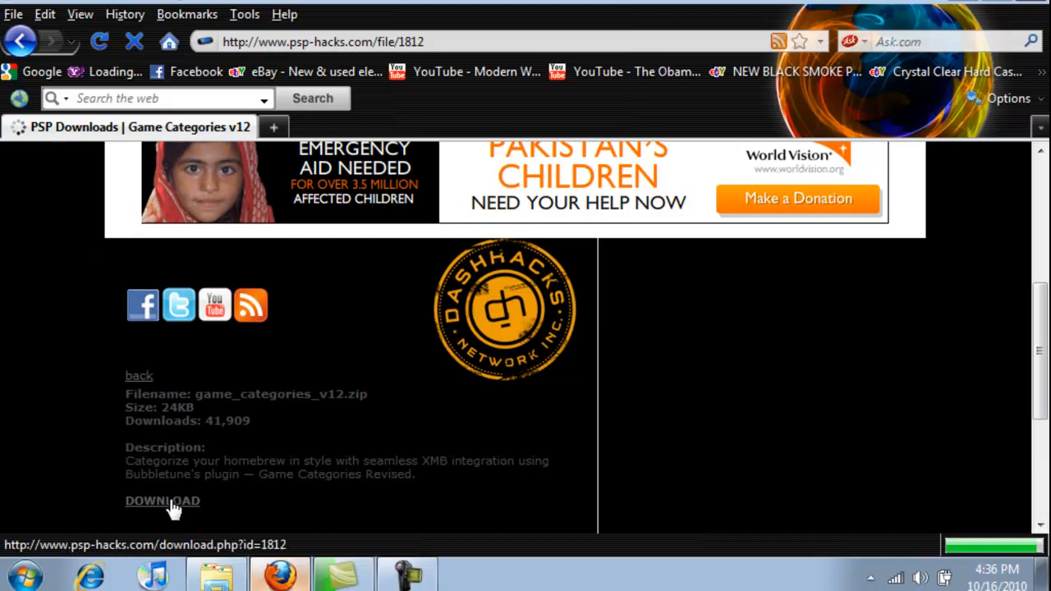
right_click(162, 500)
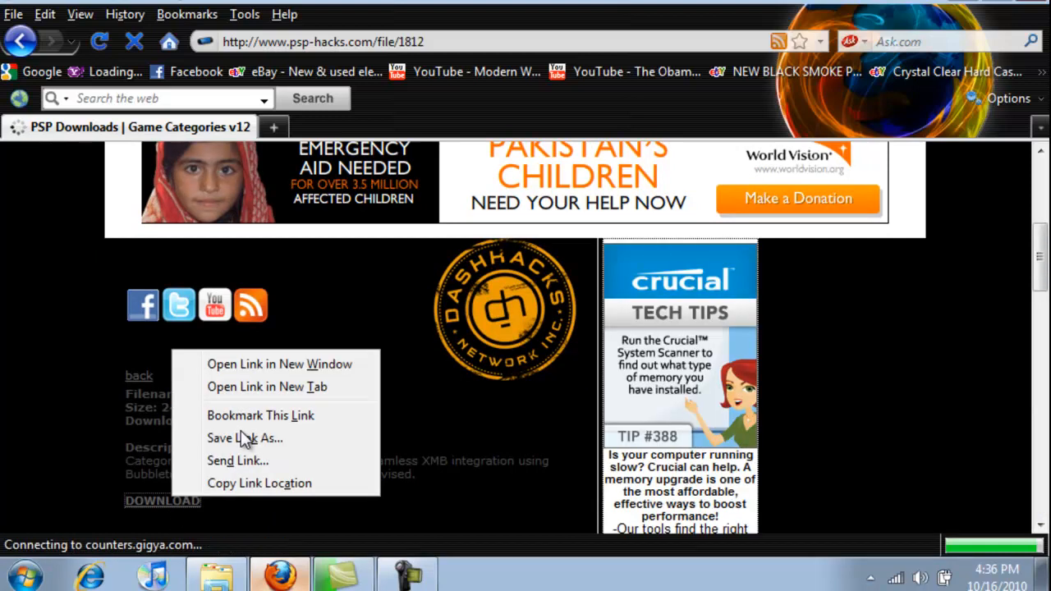
left_click(361, 453)
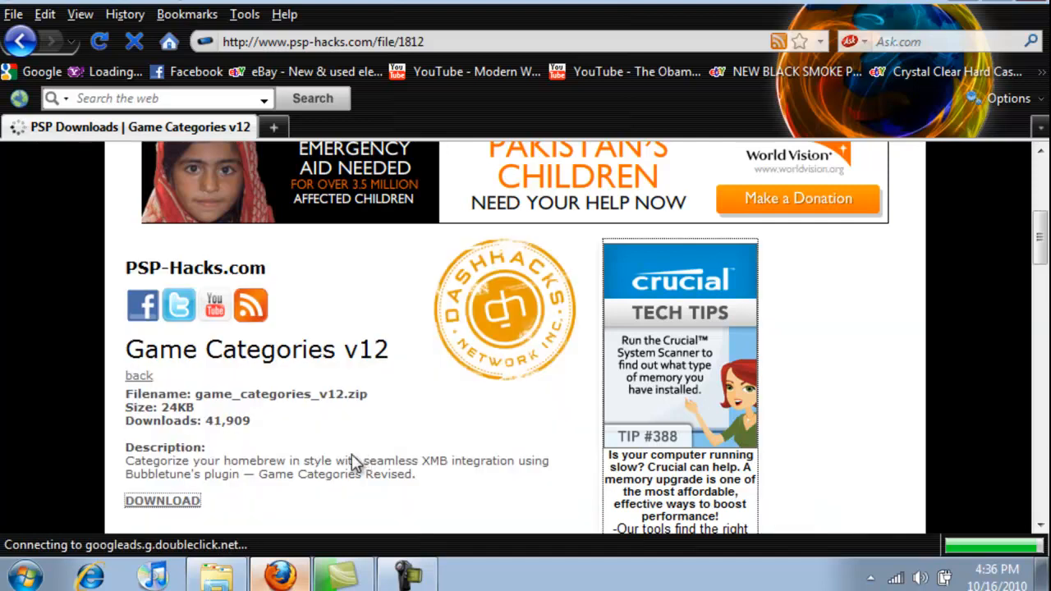
mouse_move(340, 468)
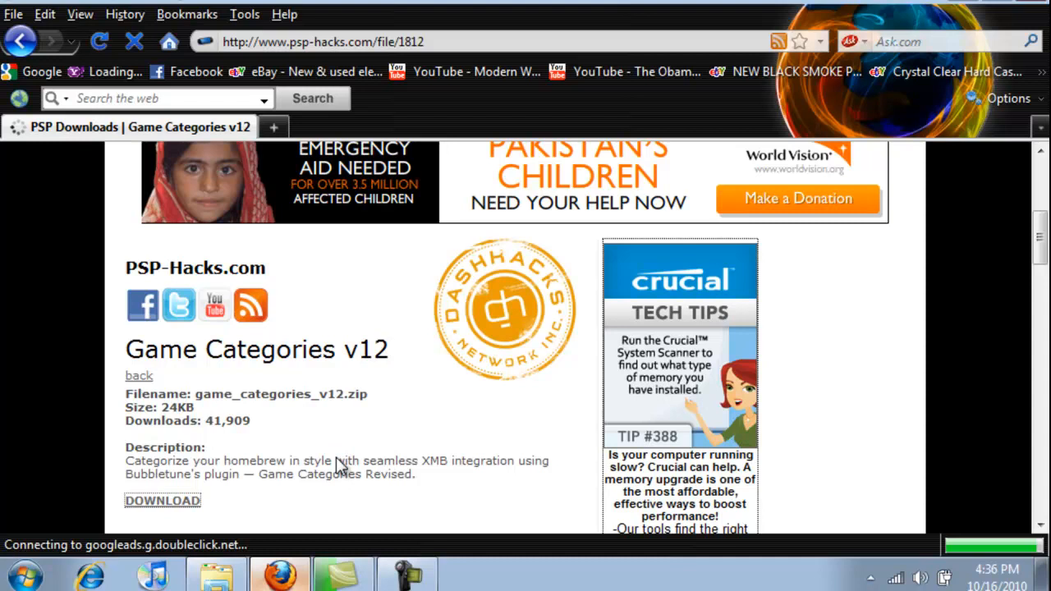
left_click(162, 499)
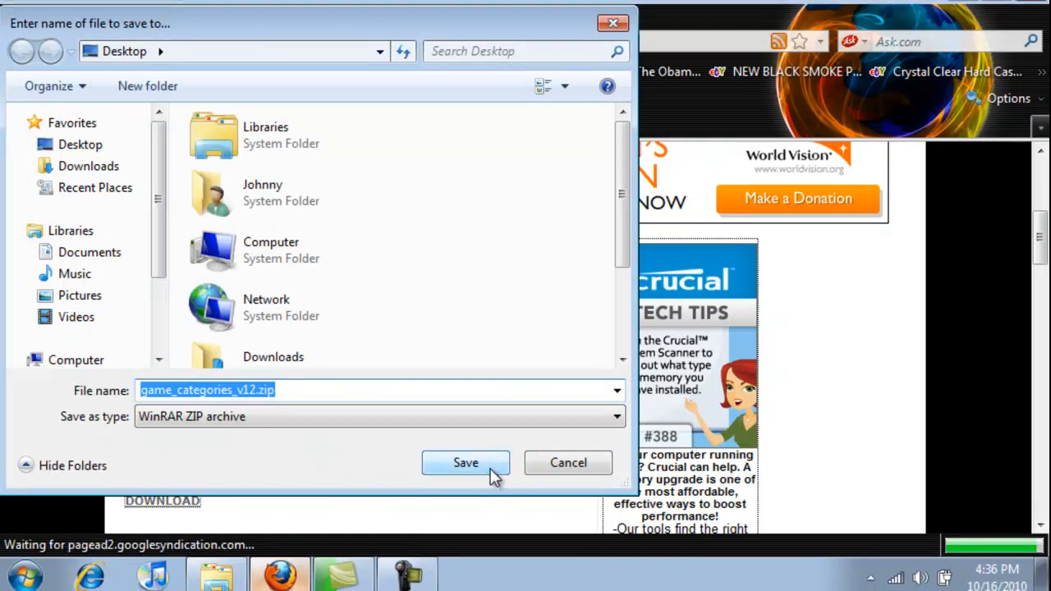
Save game_categories_v12.zip (23.7 KB) to the Desktop and close the Downloads window
left_click(466, 462)
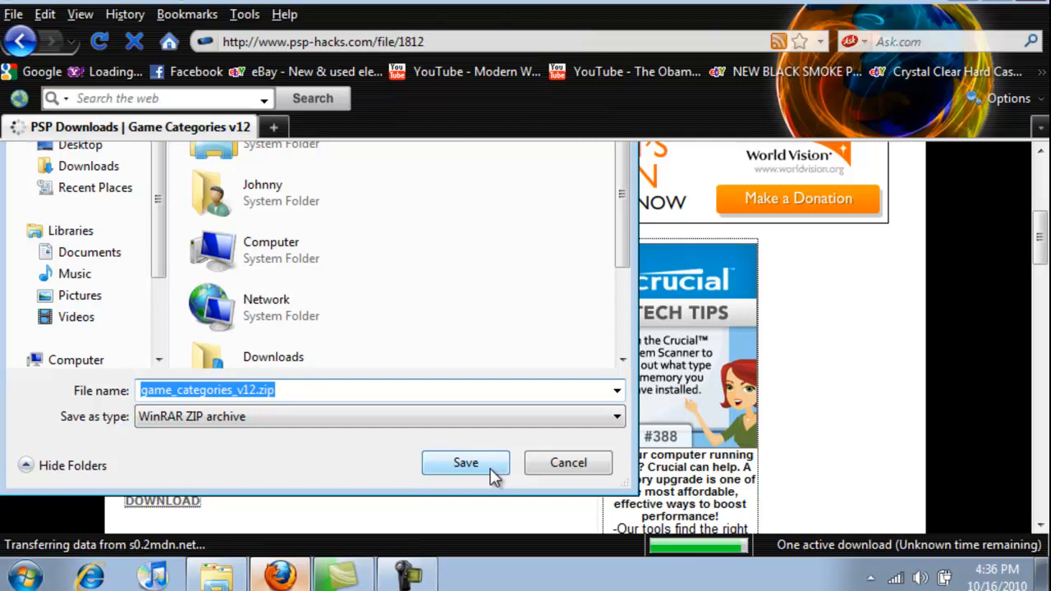
left_click(465, 462)
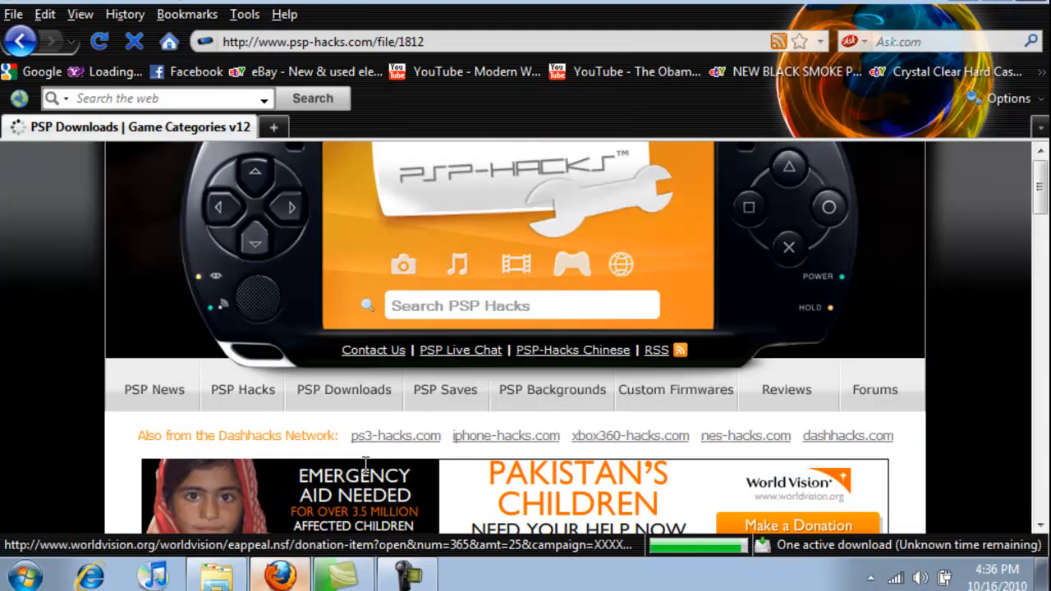
mouse_move(948, 43)
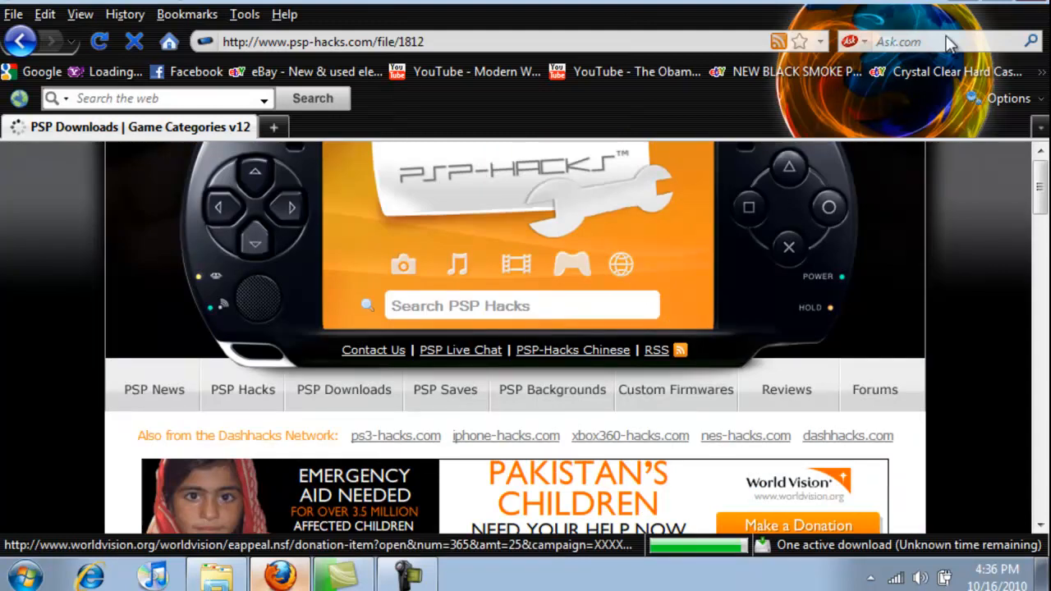
left_click(273, 126)
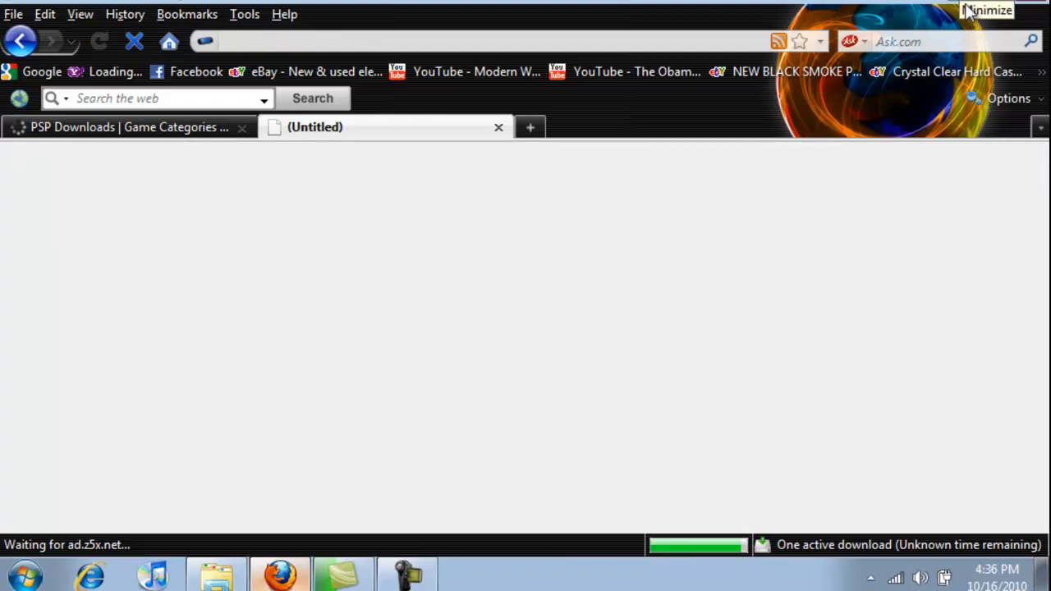
mouse_move(548, 303)
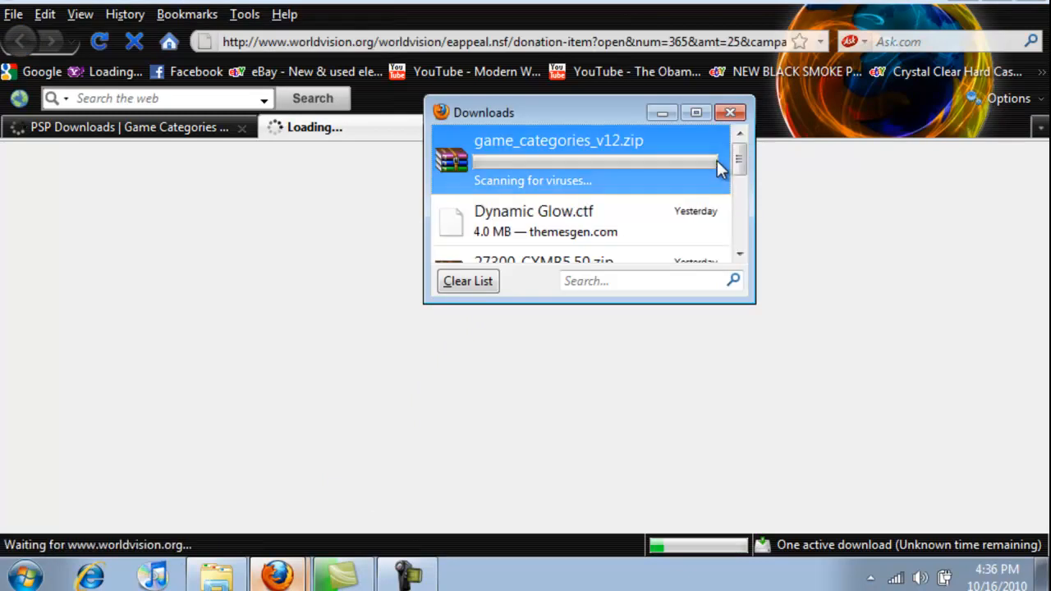
mouse_move(729, 146)
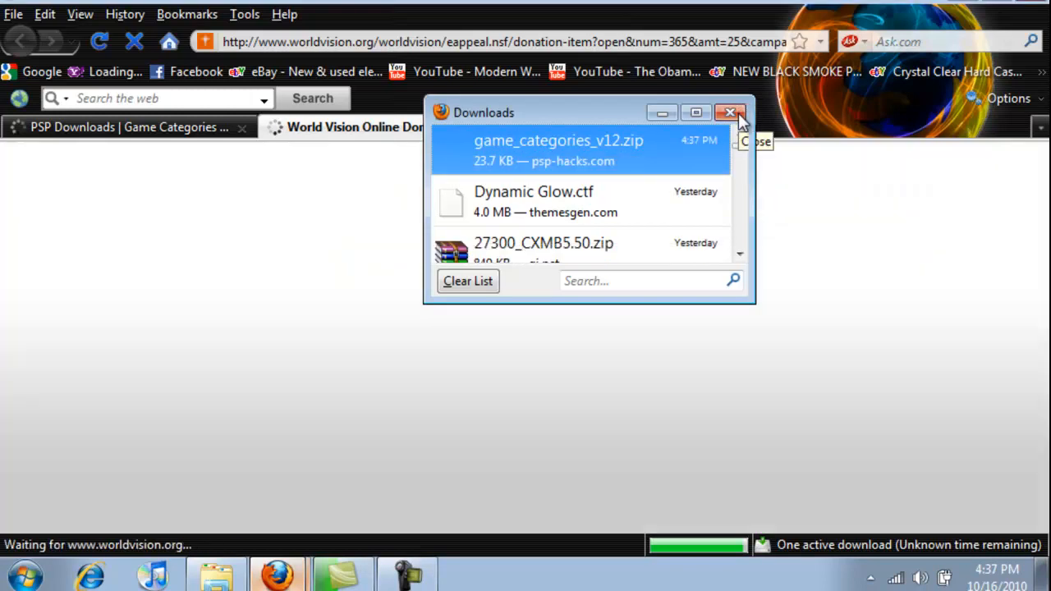
left_click(729, 113)
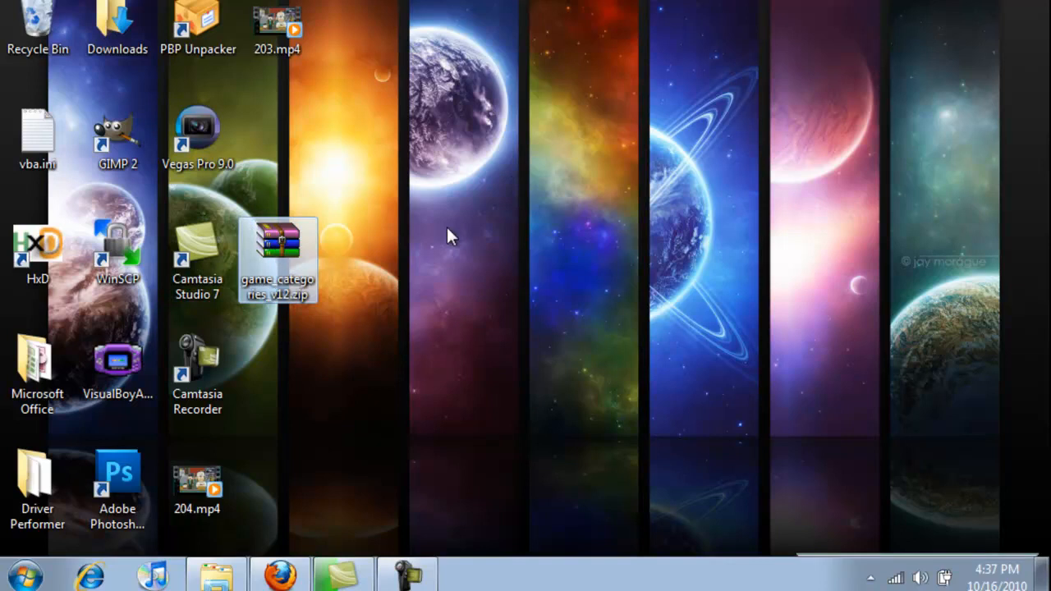
WinRAR-extract the zip on the desktop into changes.txt, readme.txt, seplugins and translate, then delete the zip
left_click_drag(278, 260, 438, 261)
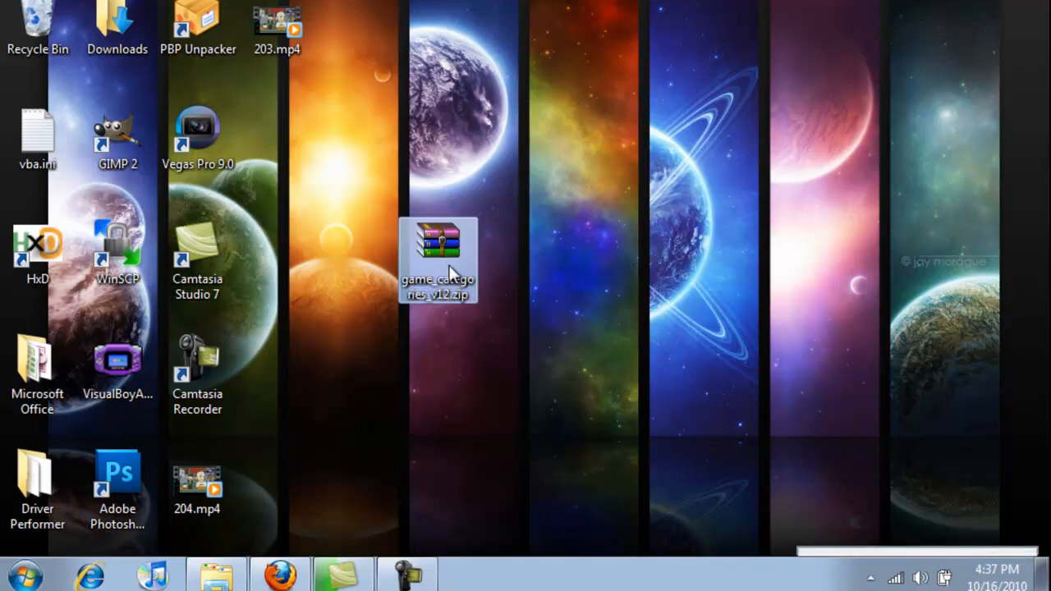
right_click(437, 260)
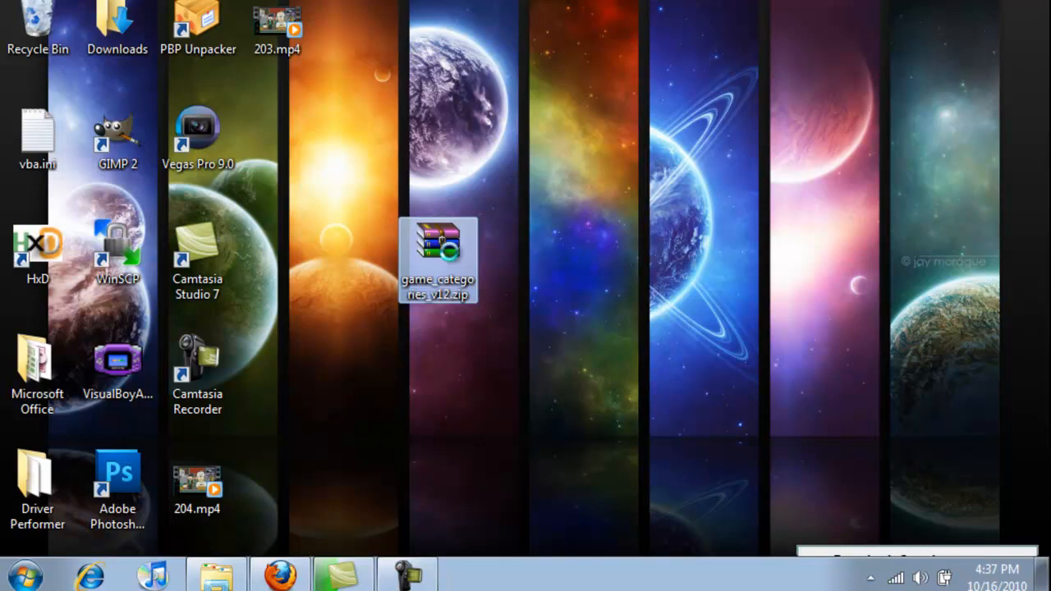
right_click(438, 246)
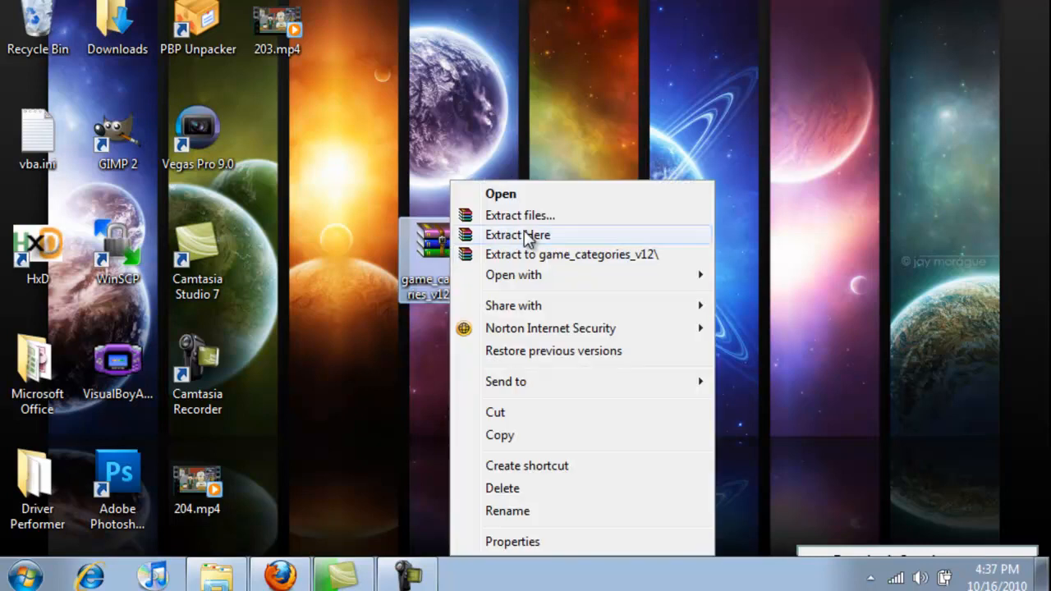
left_click(517, 235)
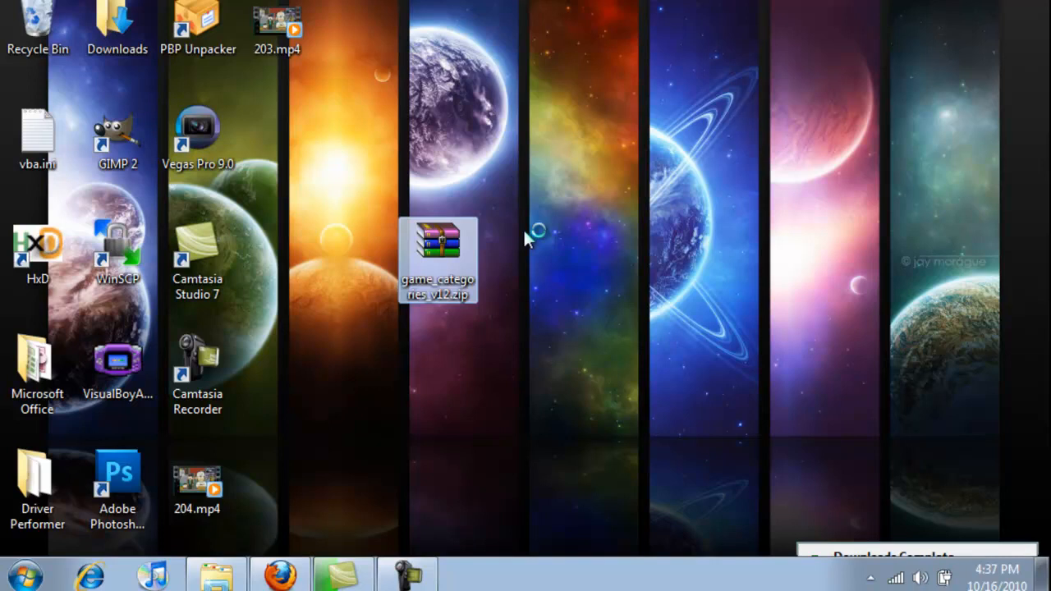
double_click(437, 247)
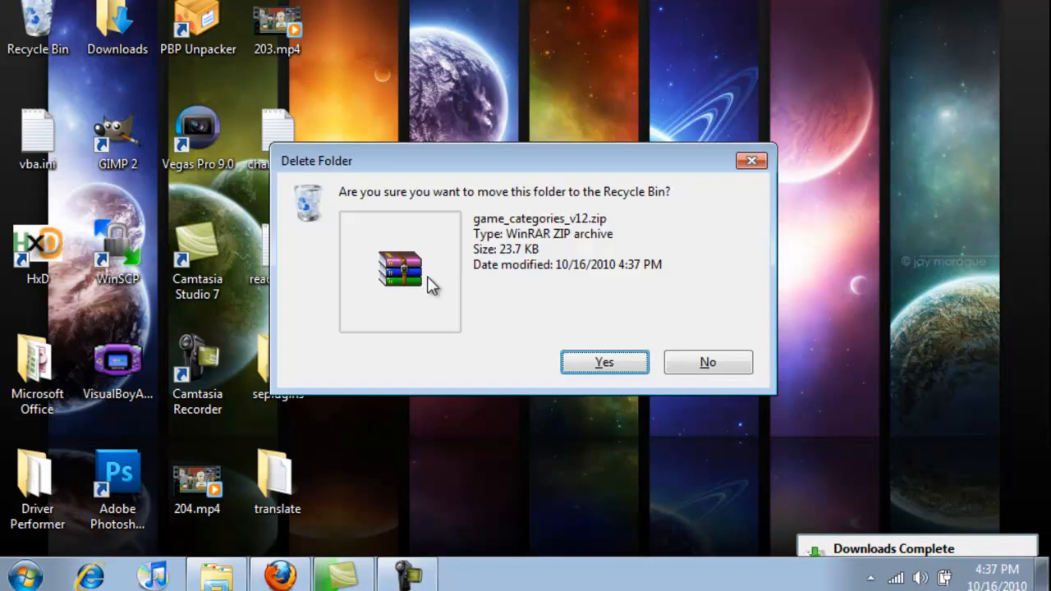
mouse_move(604, 362)
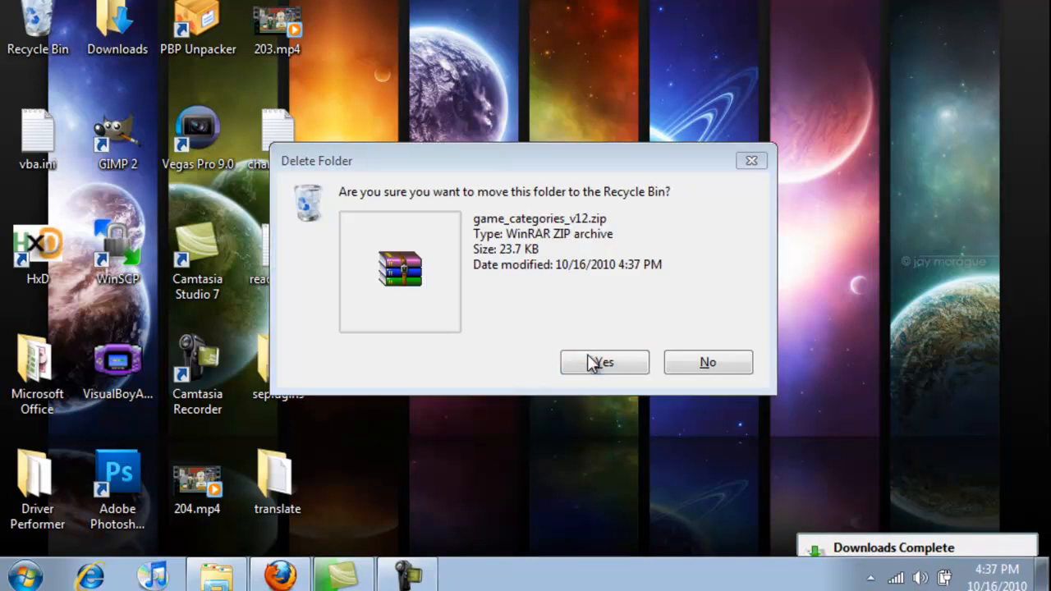
left_click(605, 362)
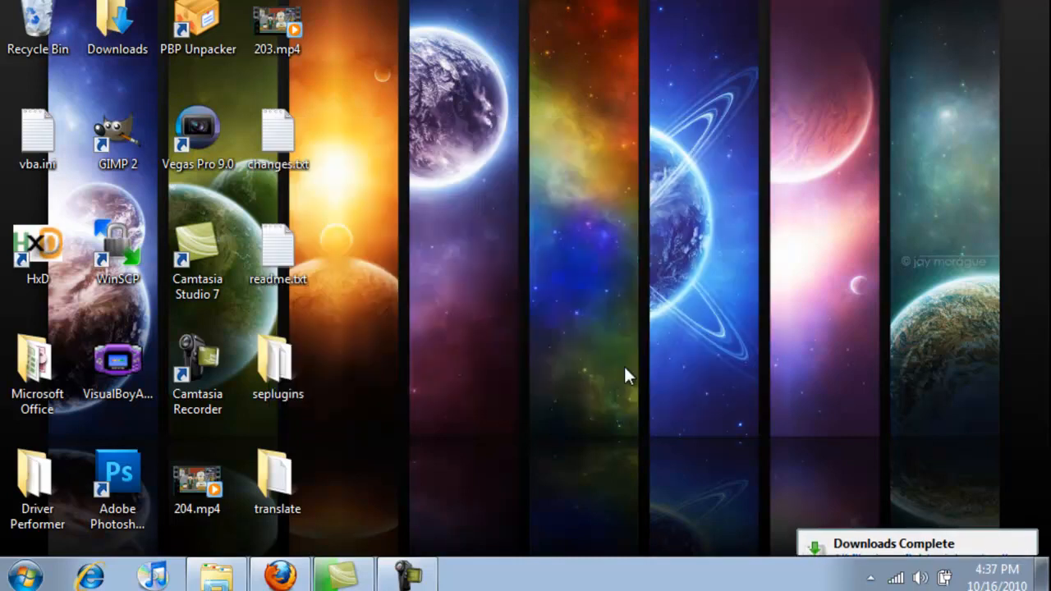
Move the extracted seplugins folder into open desktop space and open it
left_click(277, 246)
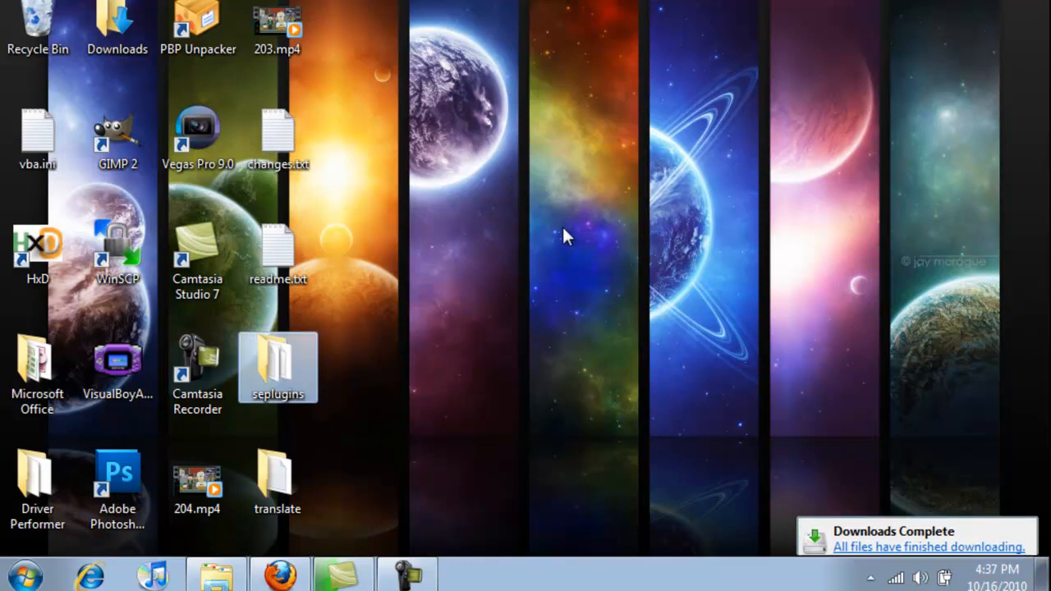
left_click_drag(277, 367, 597, 251)
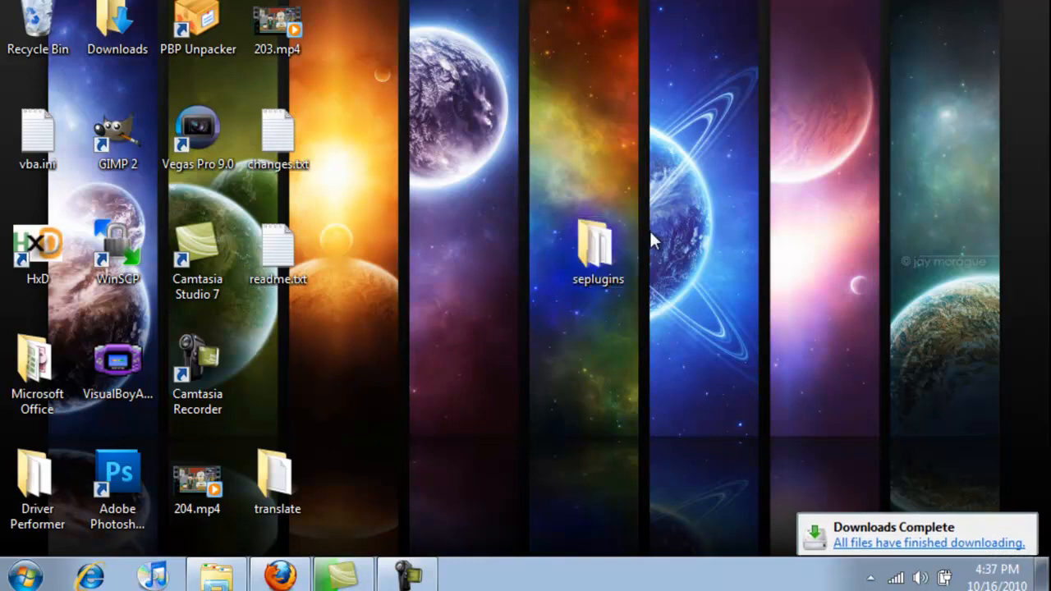
left_click(598, 246)
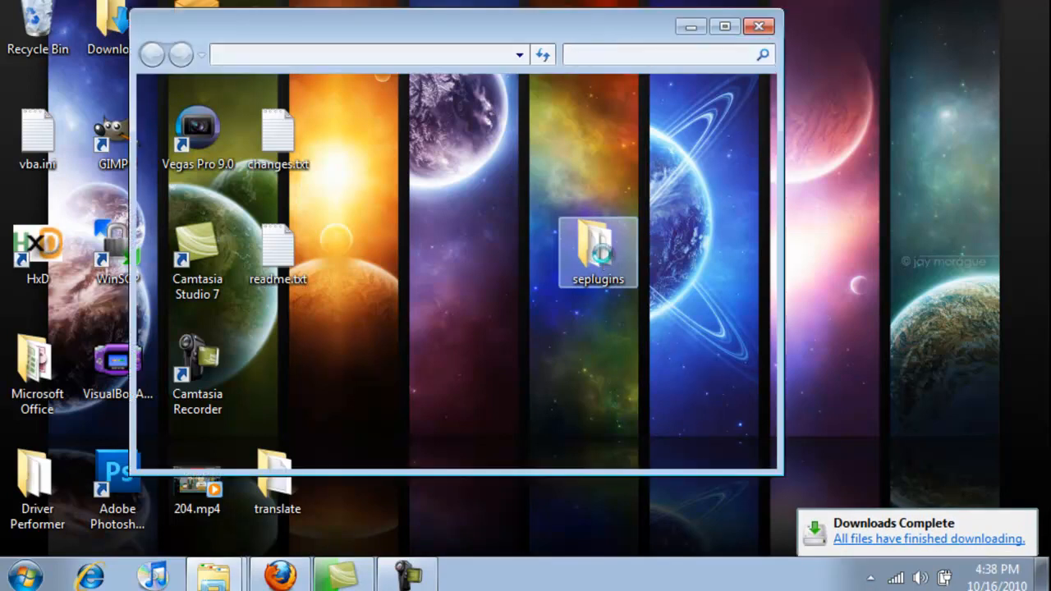
double_click(598, 246)
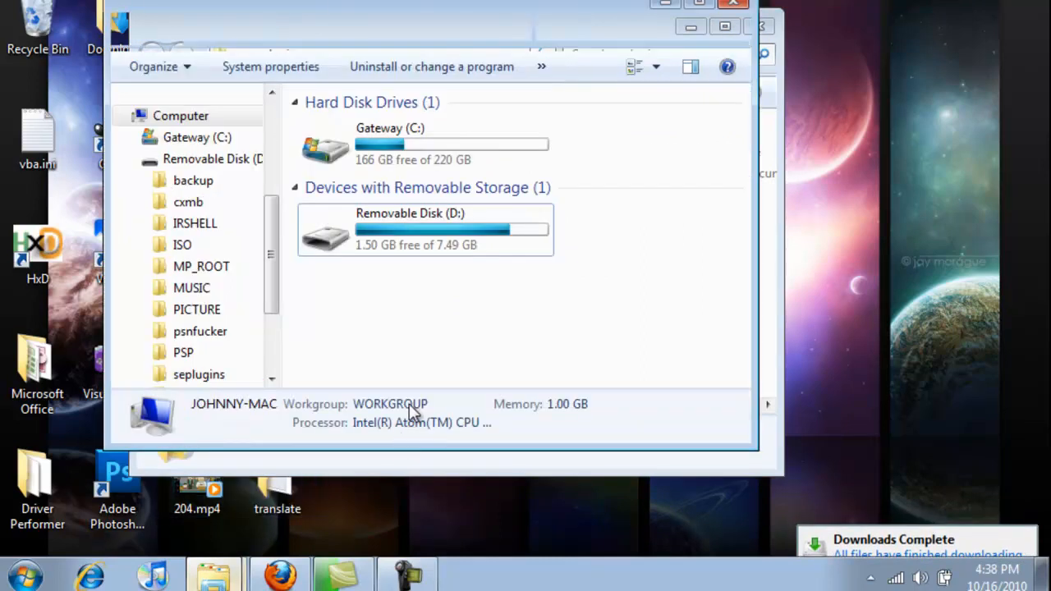
Browse D:\seplugins, then select game_categories.prx in the downloaded seplugins folder
left_click(424, 229)
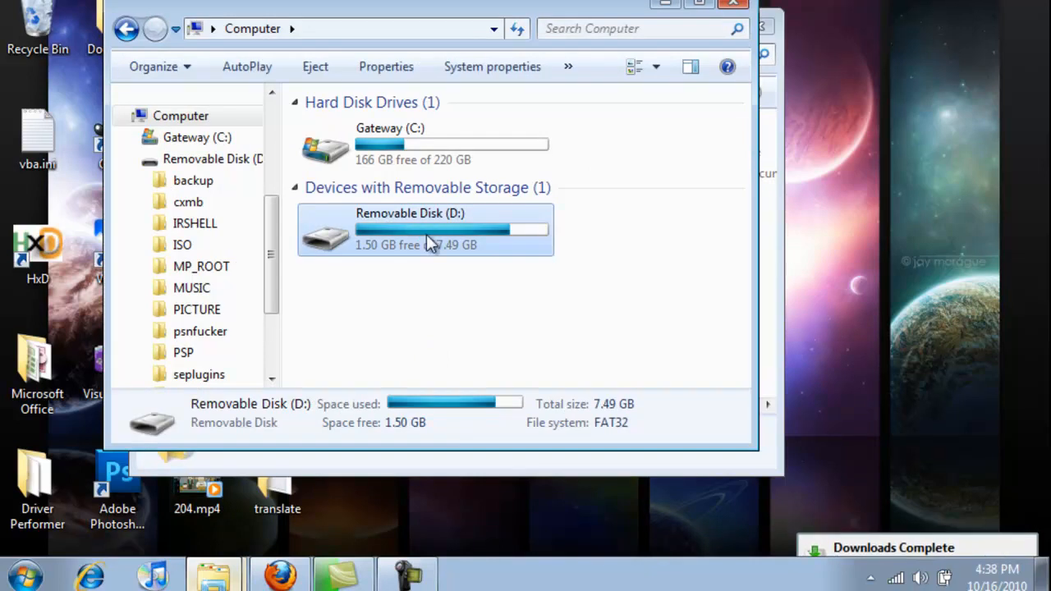
double_click(425, 228)
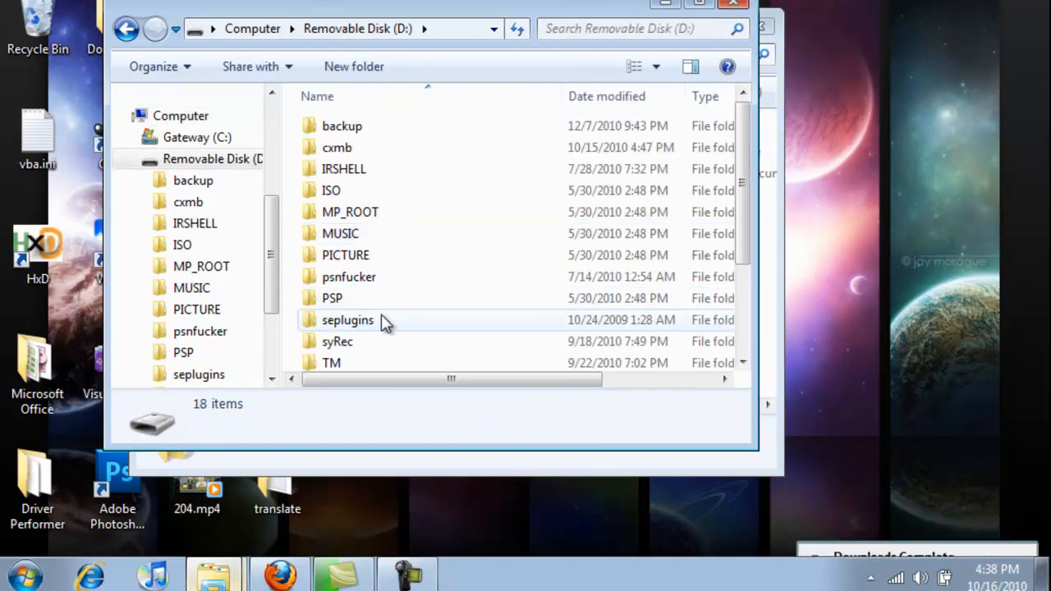
left_click(347, 319)
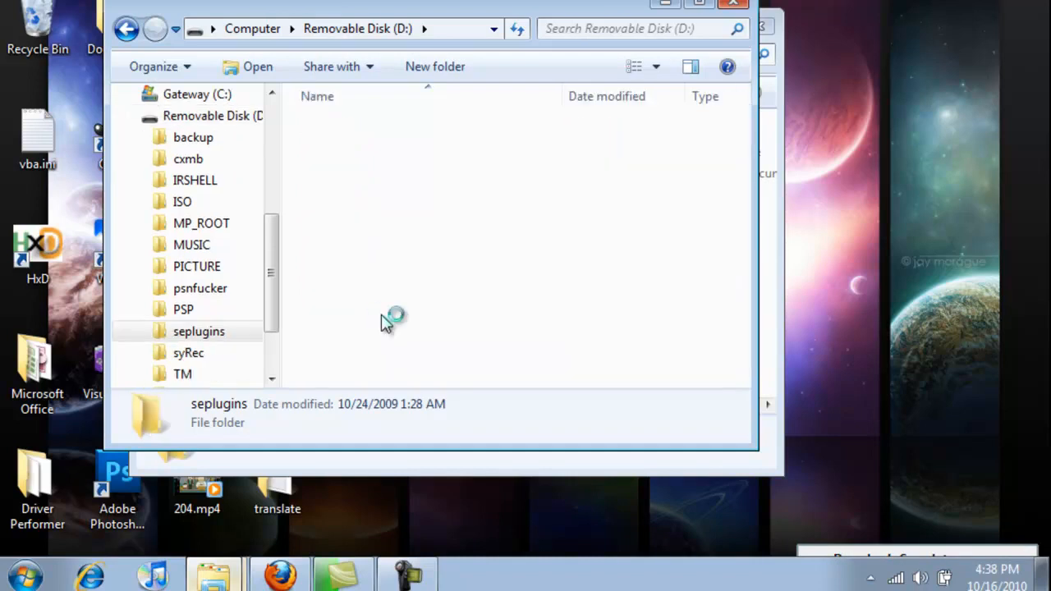
double_click(198, 331)
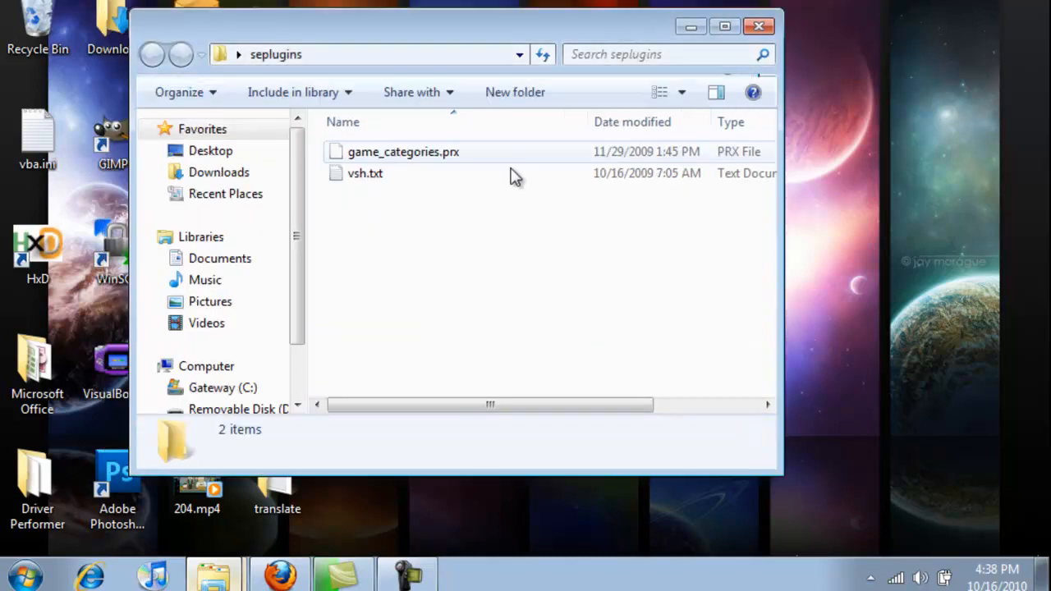
left_click(403, 151)
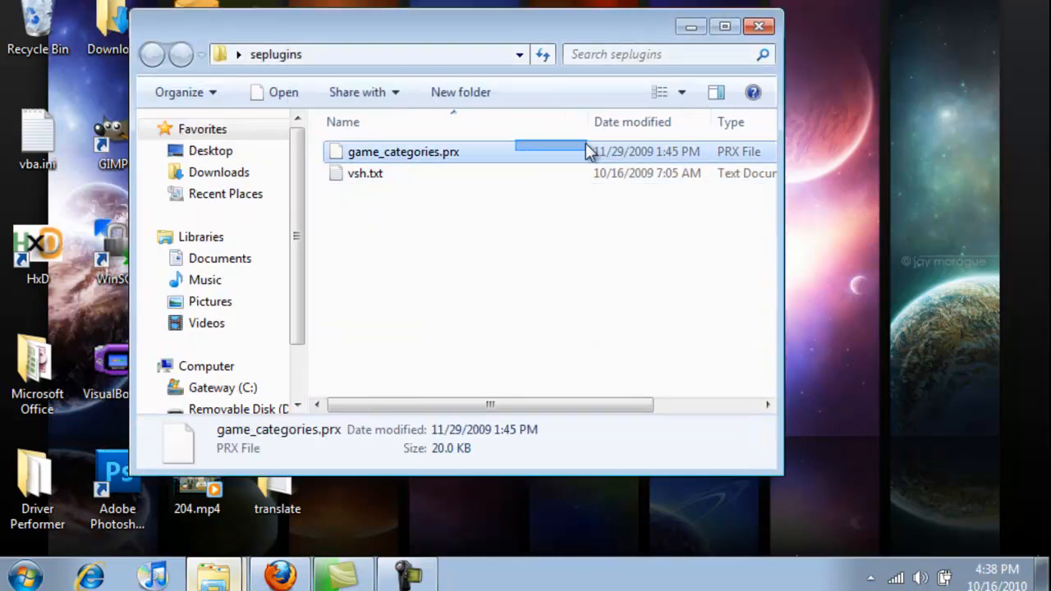
mouse_move(603, 207)
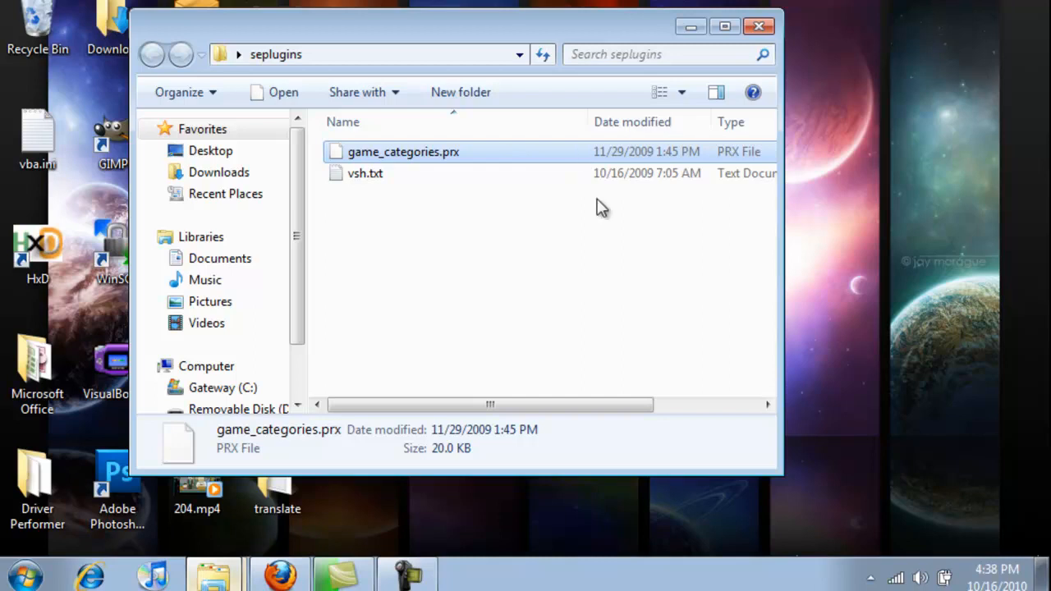
mouse_move(246, 558)
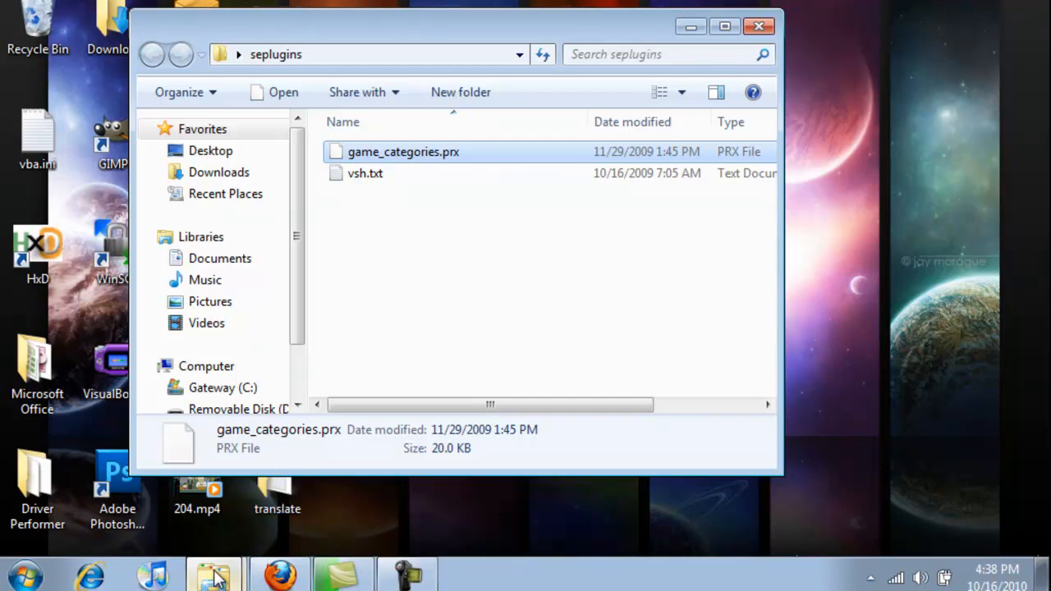
mouse_move(230, 504)
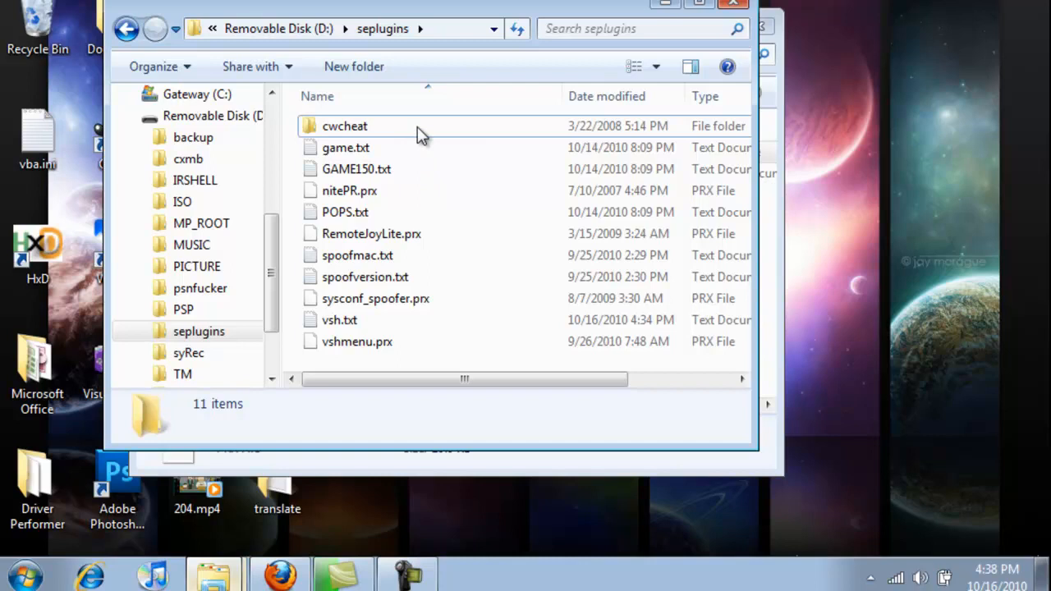
left_click(344, 125)
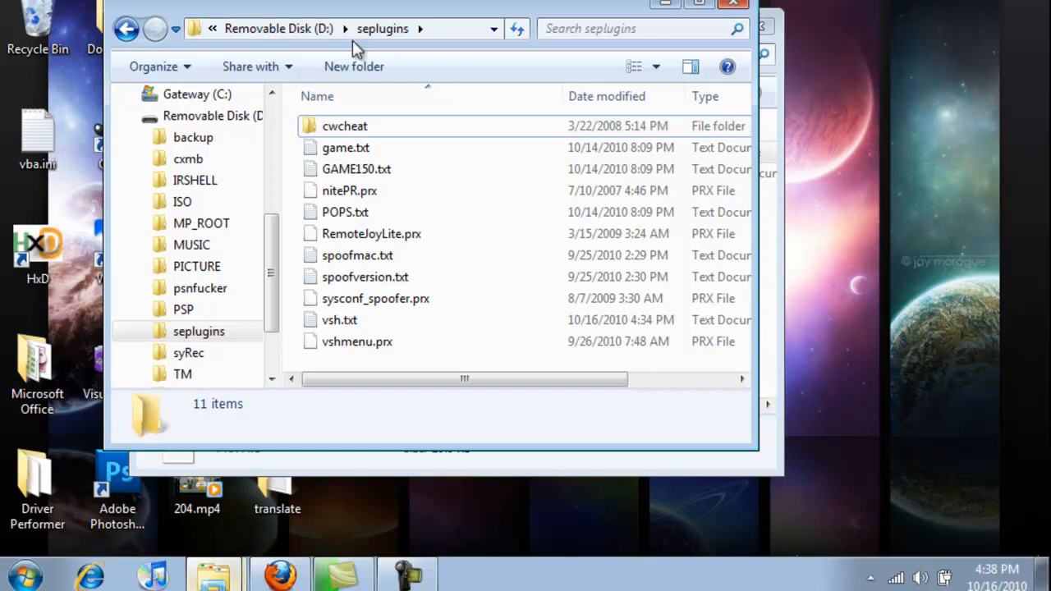
mouse_move(374, 103)
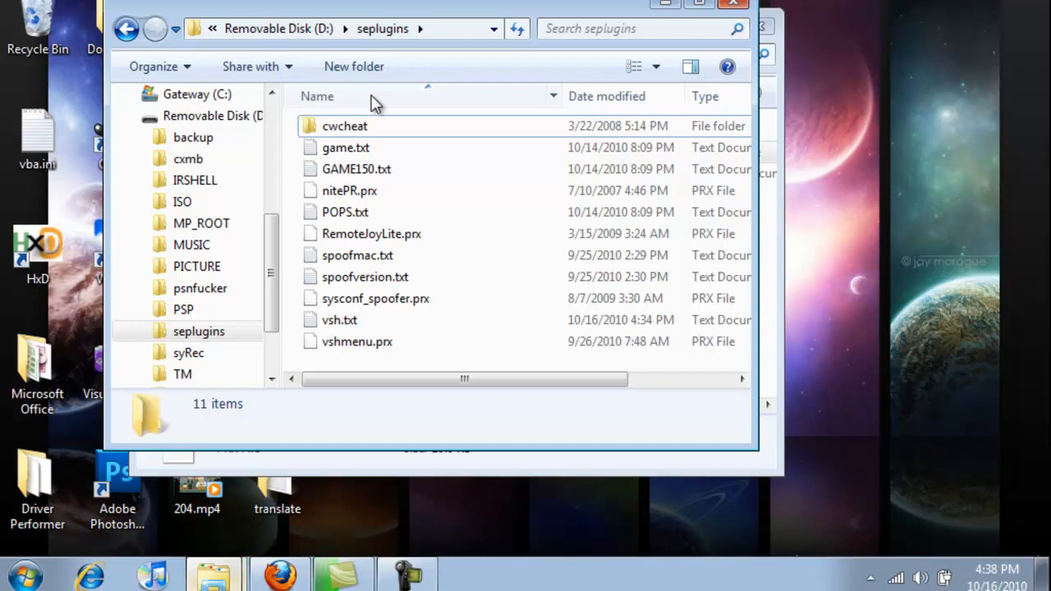
mouse_move(437, 166)
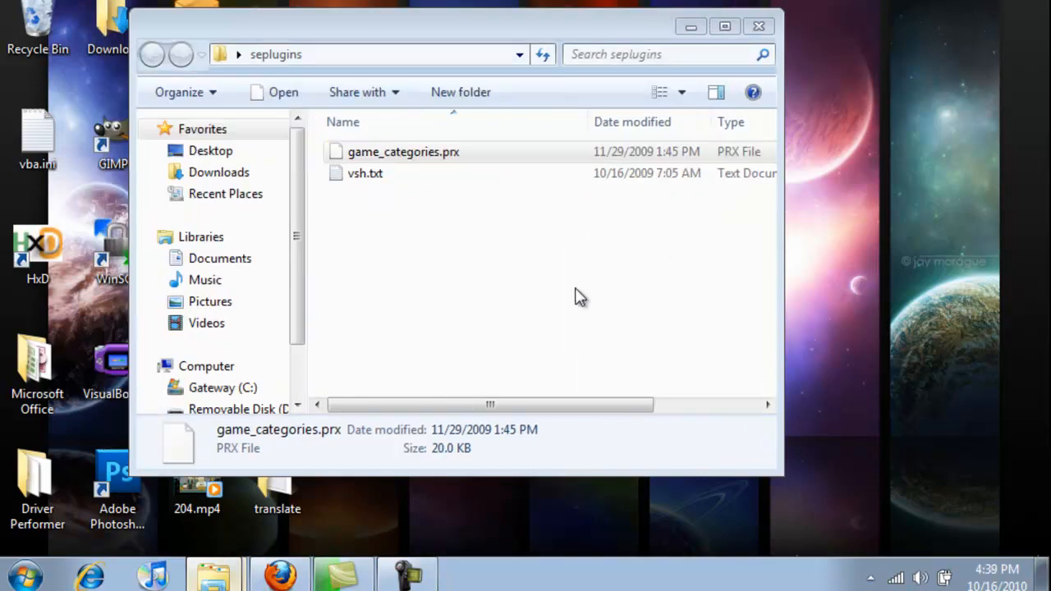
Copy the plugin line from the downloaded vsh.txt, then close Notepad and the downloaded seplugins window
left_click(365, 174)
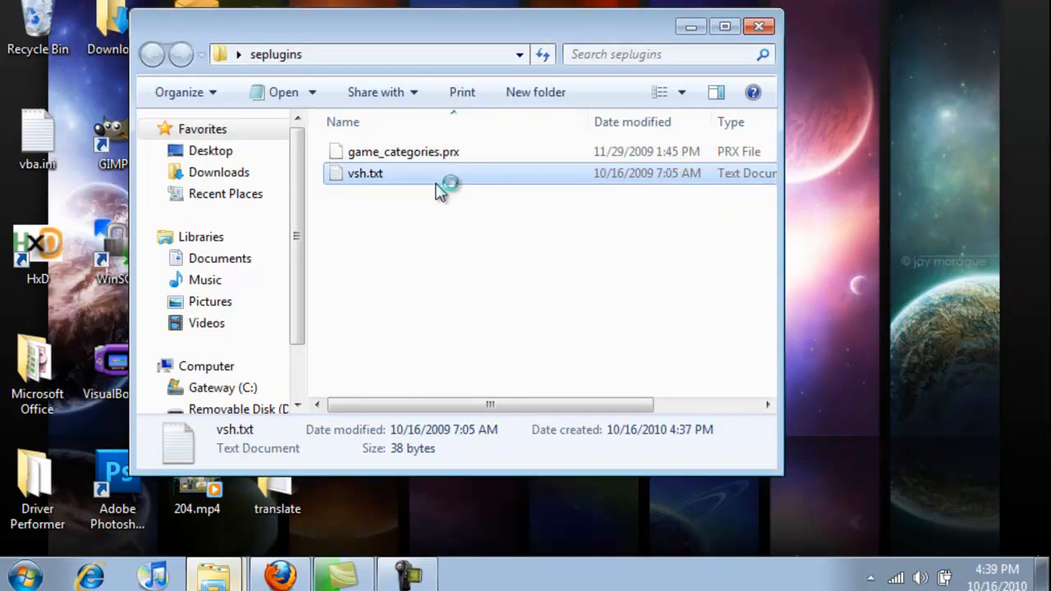
mouse_move(558, 244)
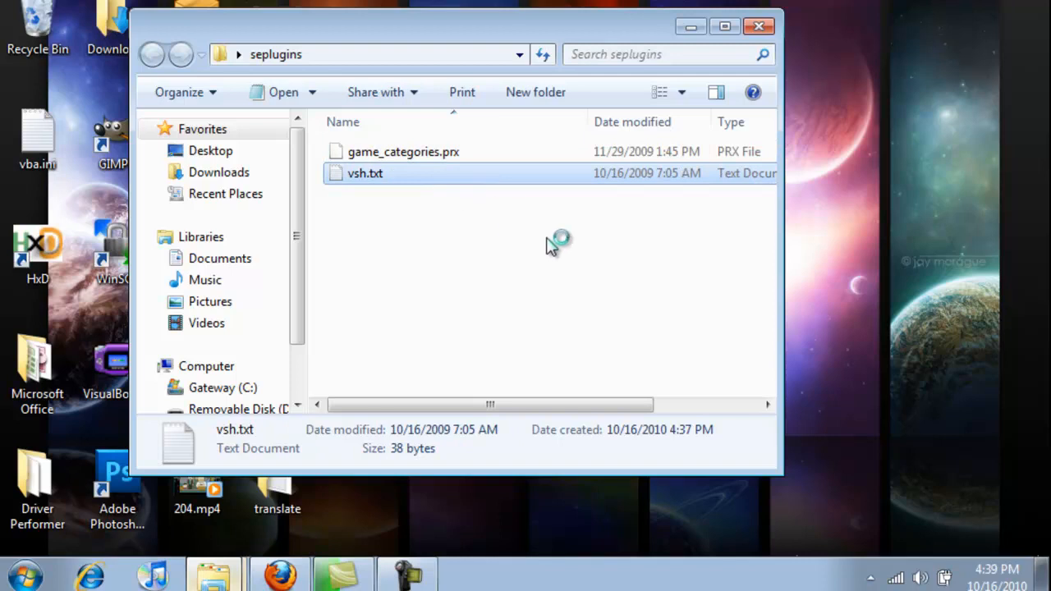
double_click(365, 173)
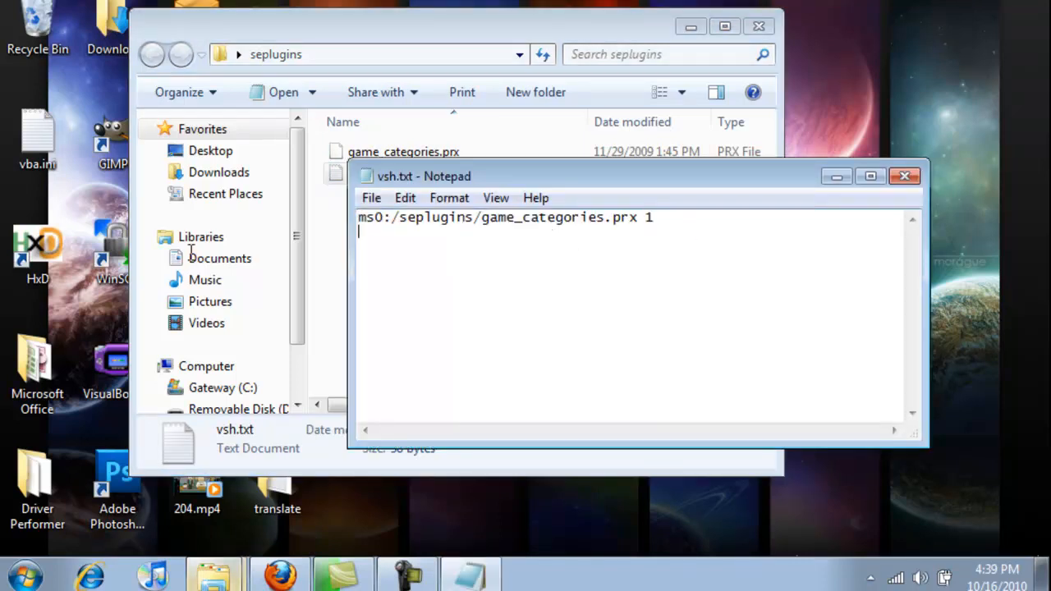
mouse_move(662, 238)
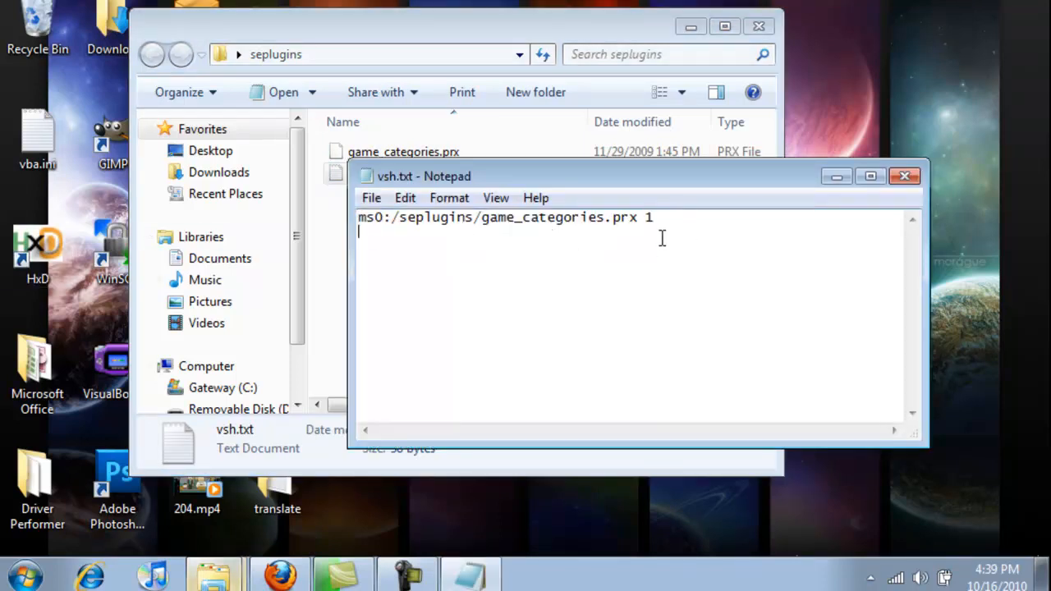
key("ctrl+a")
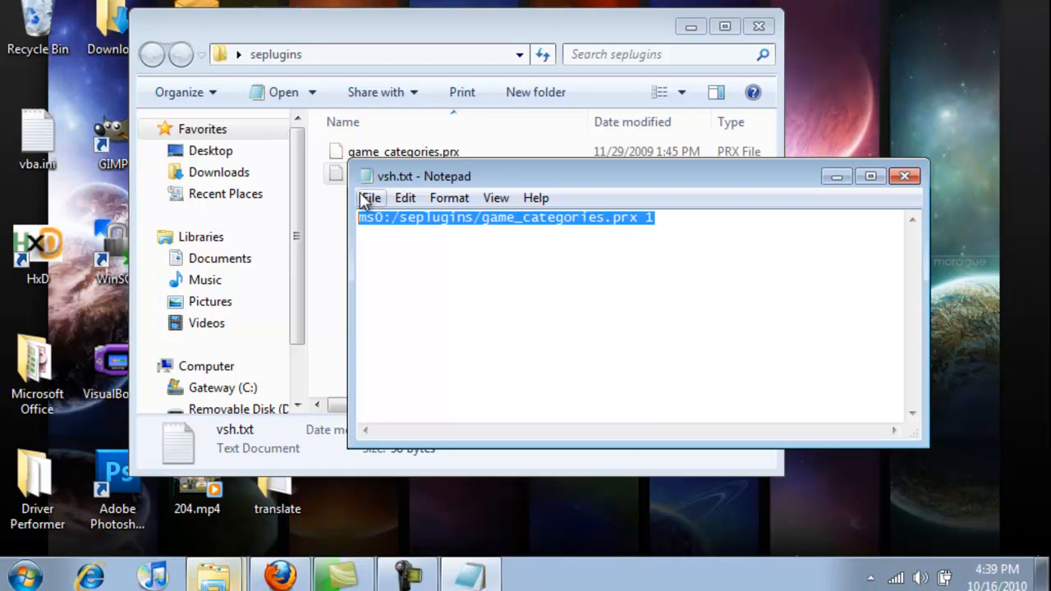
mouse_move(904, 177)
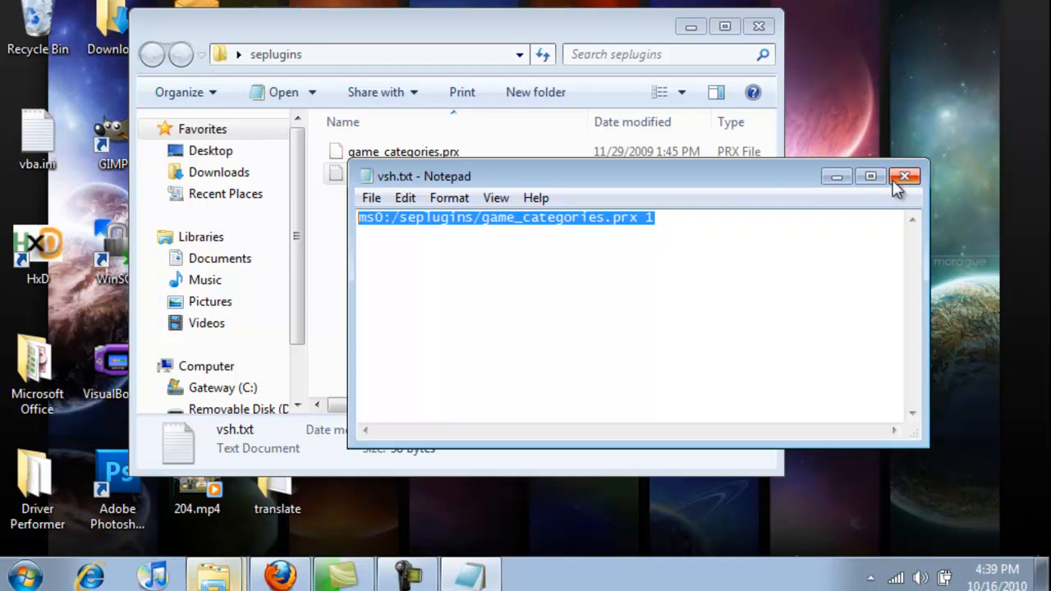
left_click(903, 176)
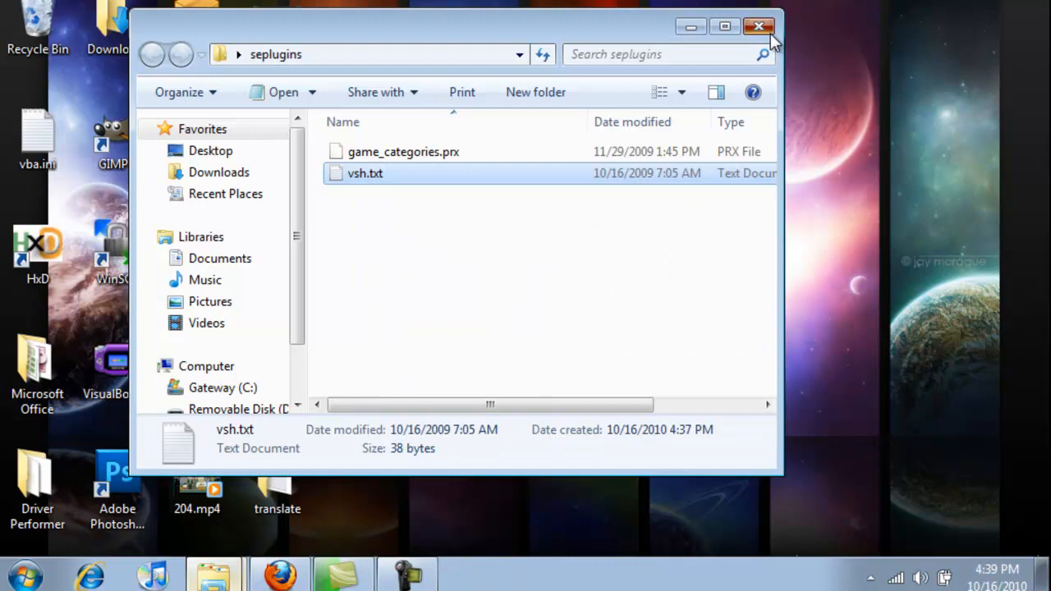
left_click(758, 26)
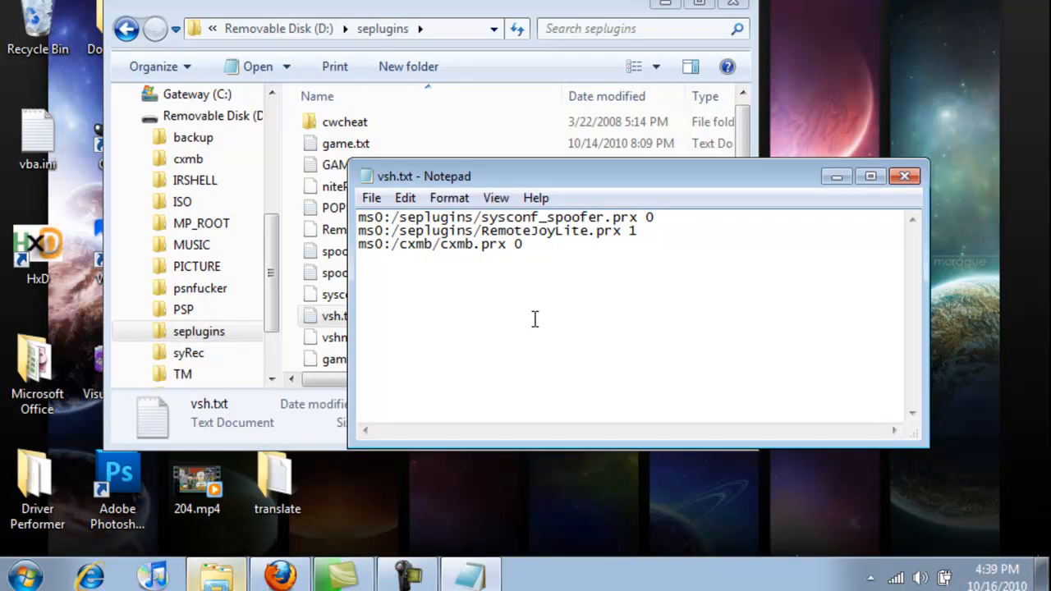
Add 'ms0:/seplugins/game_categories.prx 1' to the memory stick's vsh.txt and save it
type("ms0:/seplugins/game_categories.prx 1")
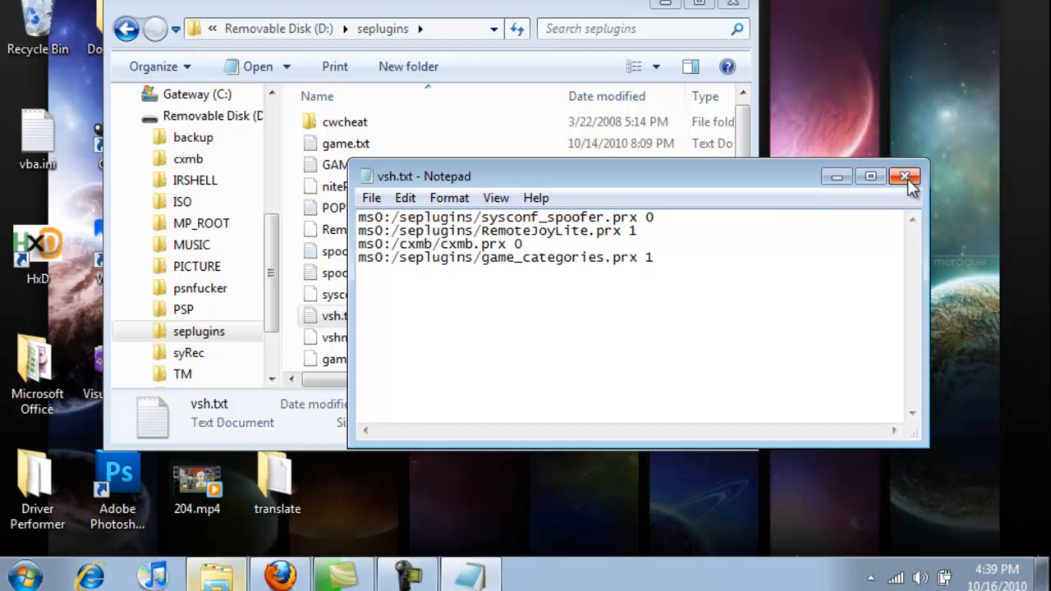
left_click(905, 176)
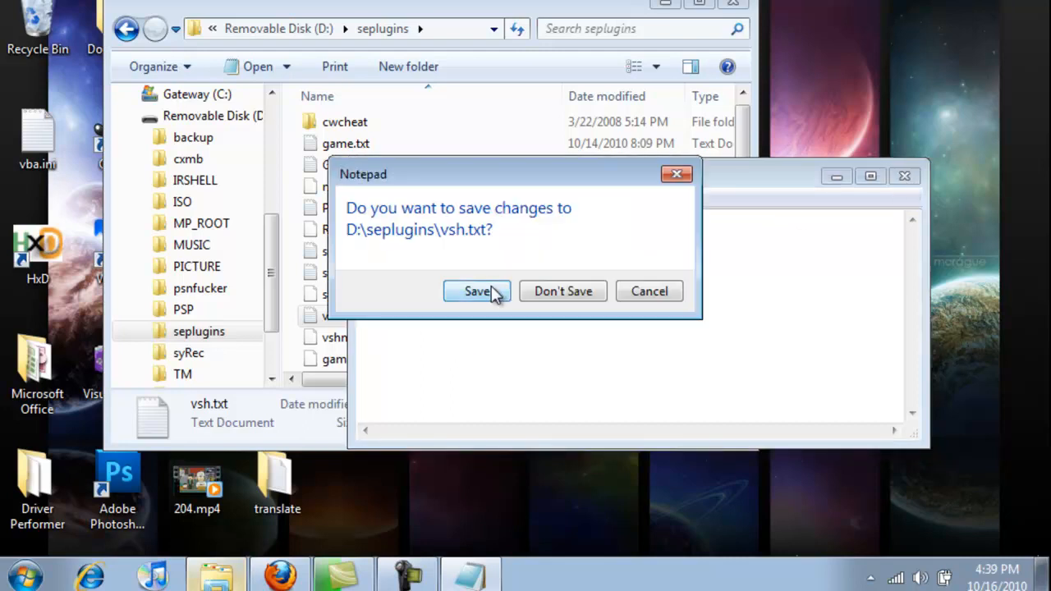
left_click(476, 291)
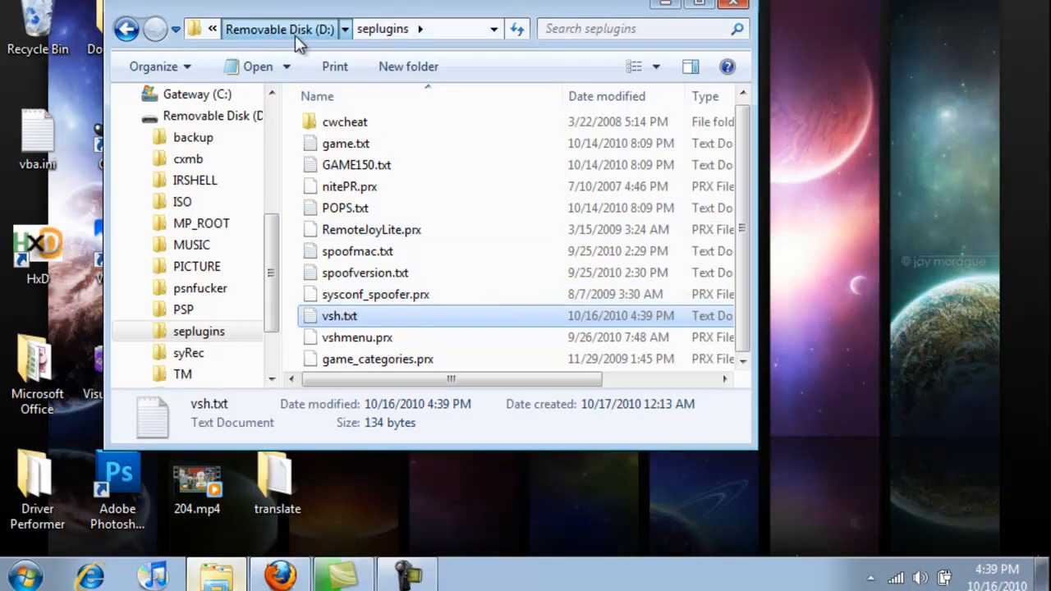
Navigate from the memory stick's top level into PSP\GAME
left_click(126, 29)
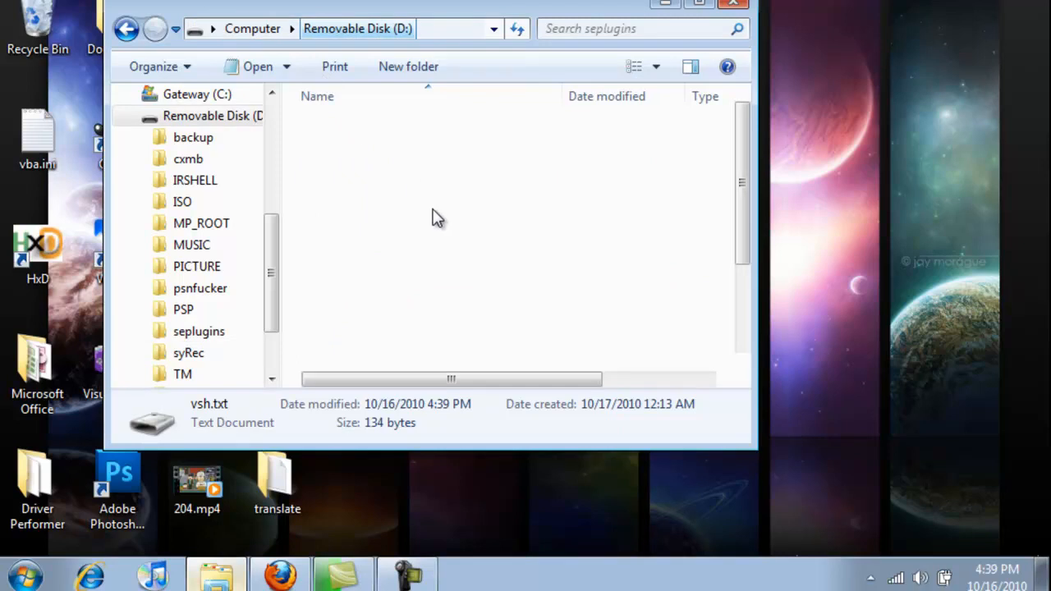
left_click(347, 319)
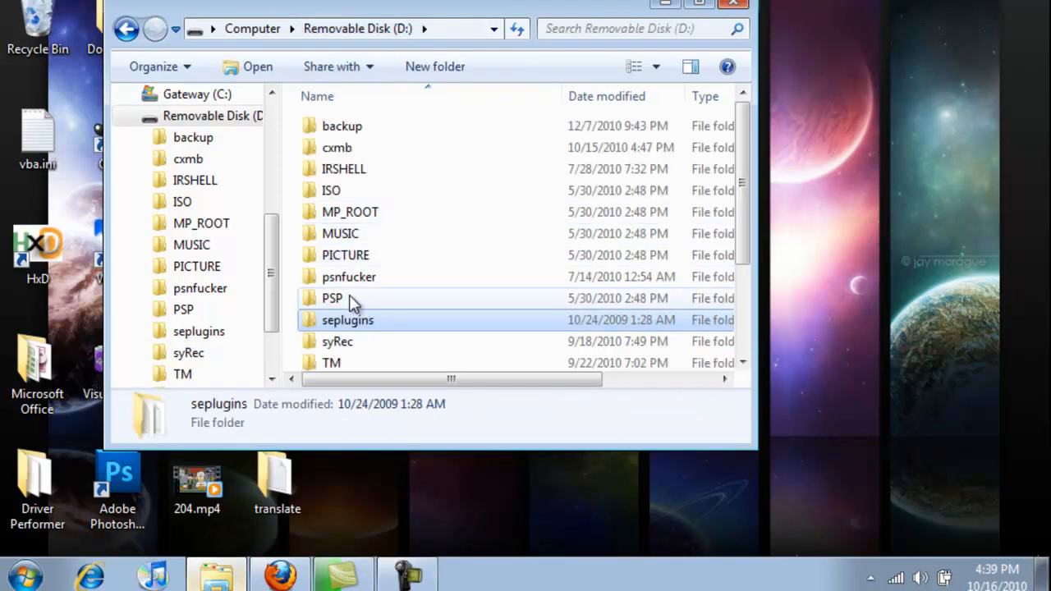
double_click(332, 297)
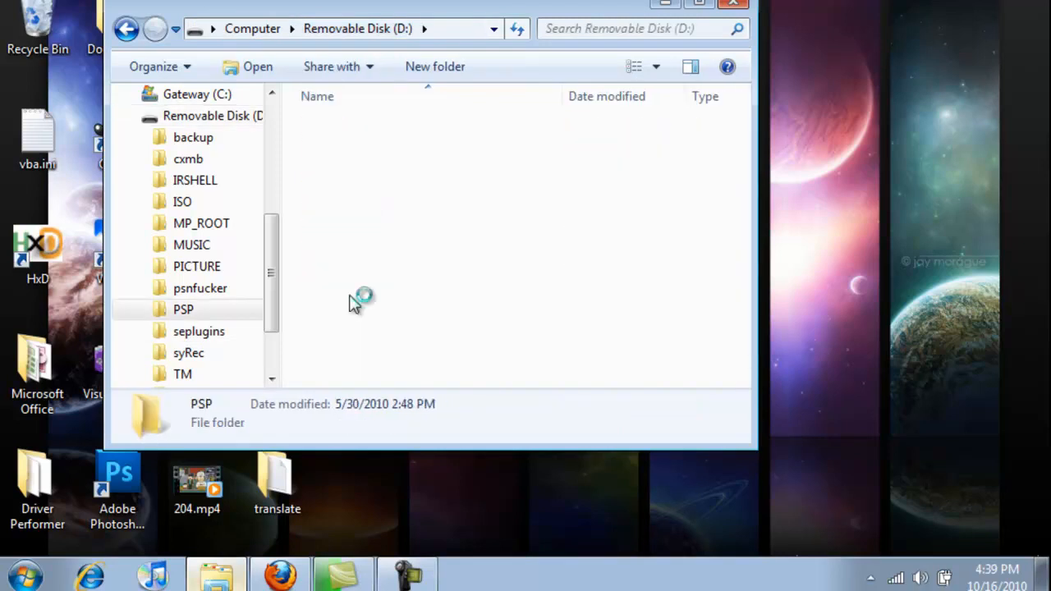
double_click(183, 309)
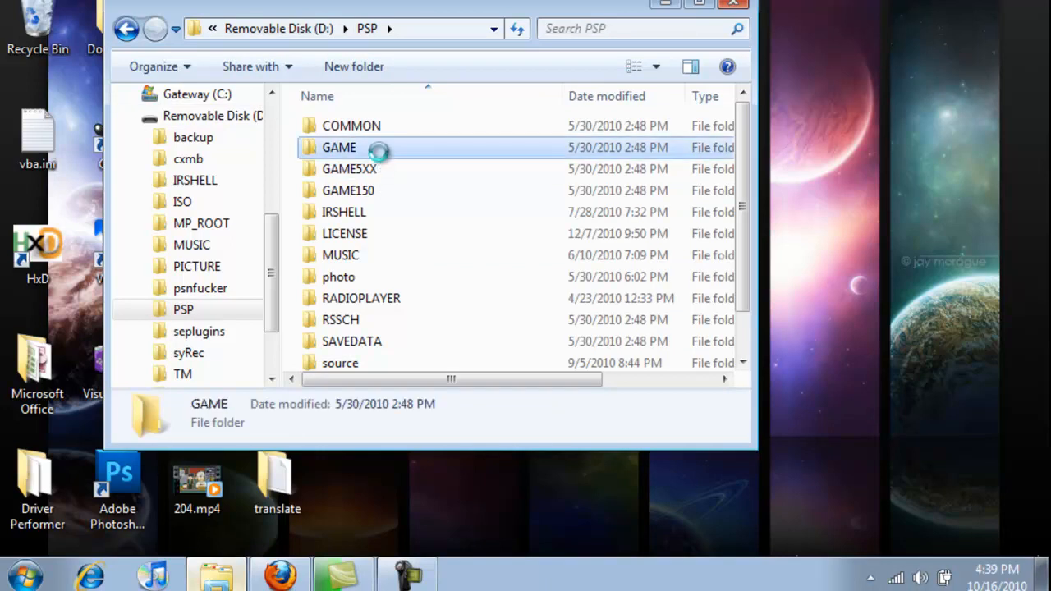
double_click(338, 147)
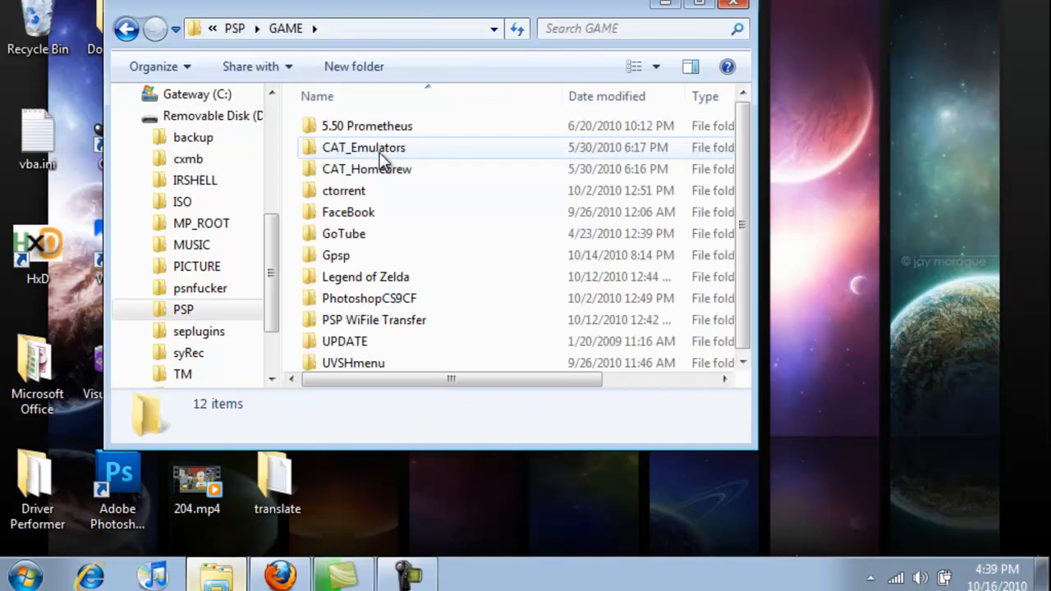
mouse_move(406, 172)
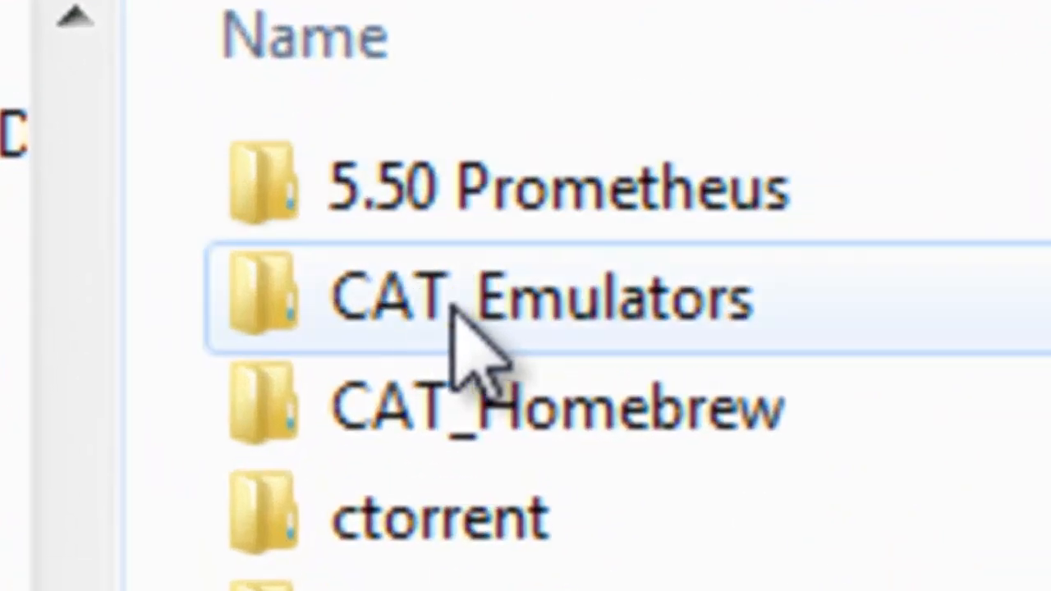
Show the CAT_ prefix of the CAT_Emulators folder name, open it, then return to PSP
left_click(541, 295)
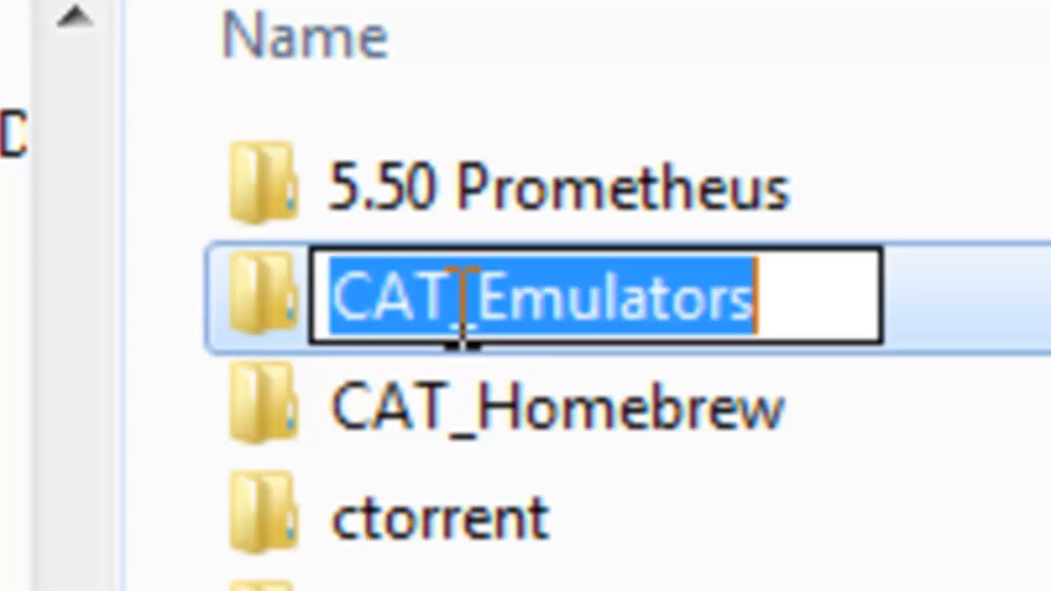
left_click(467, 295)
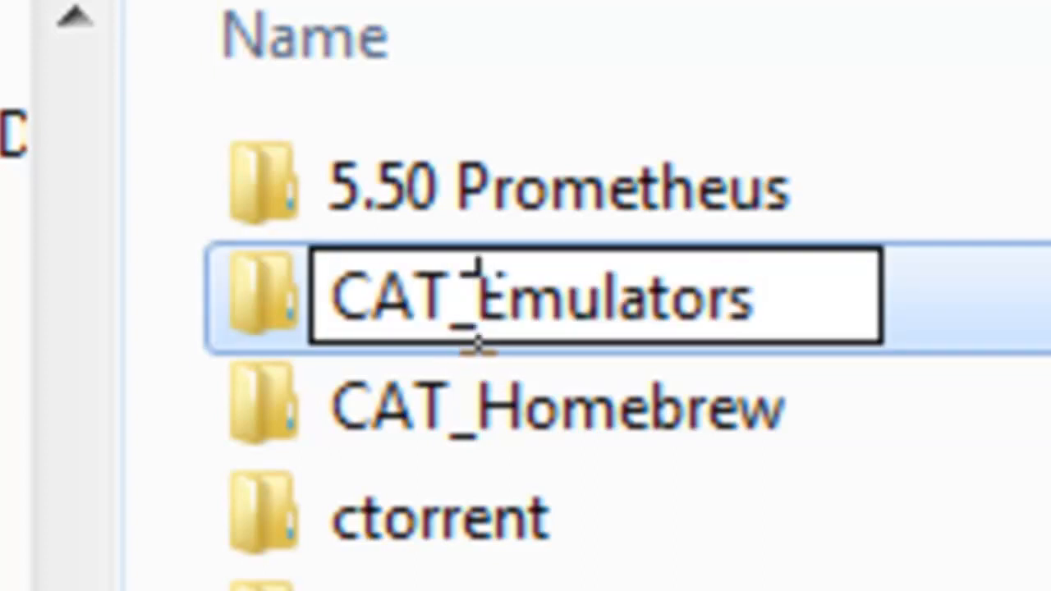
double_click(612, 296)
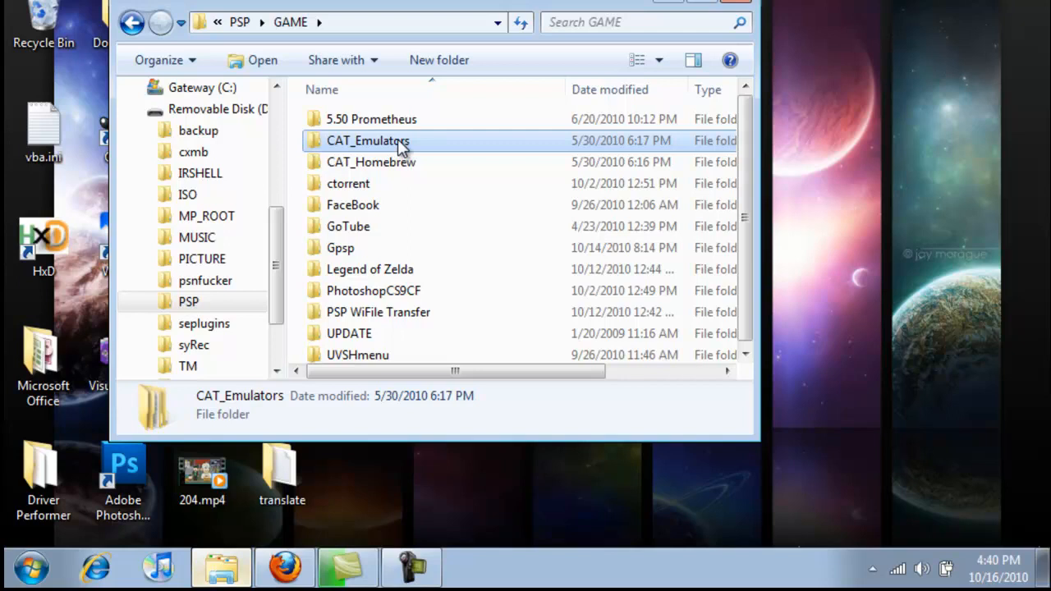
double_click(366, 140)
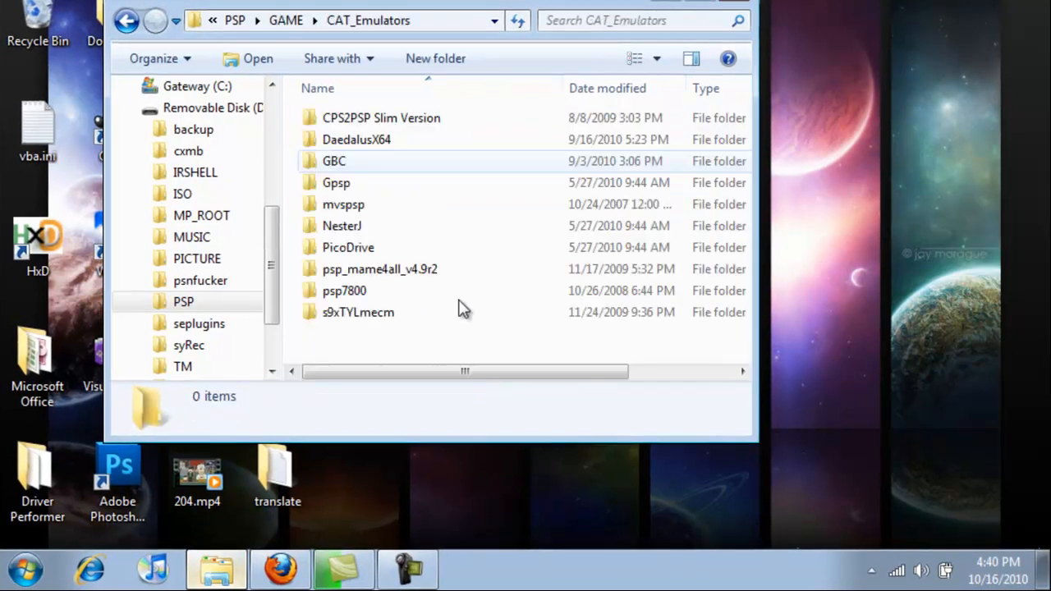
left_click(335, 182)
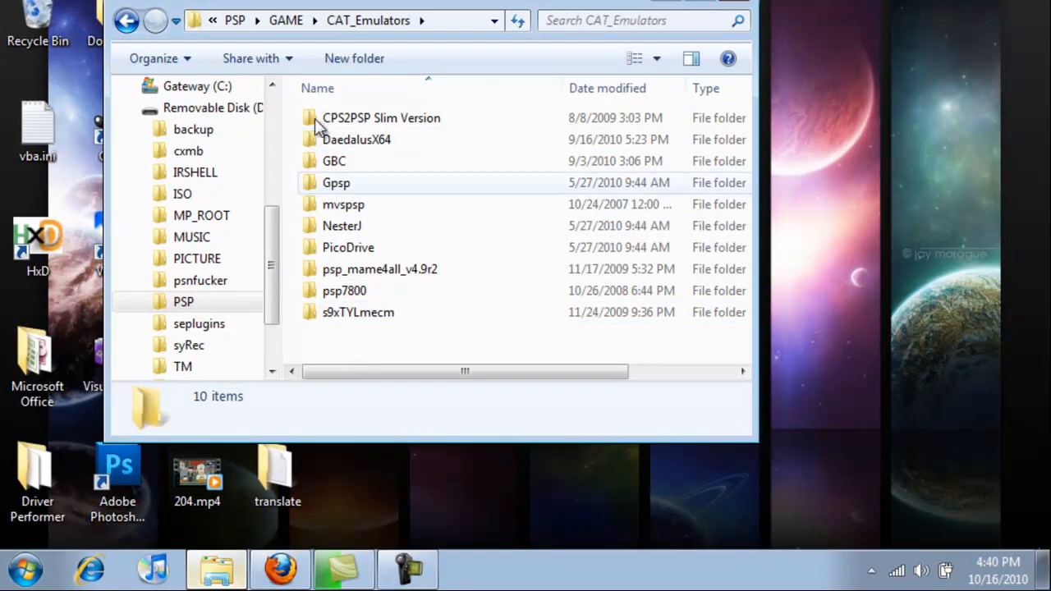
left_click(285, 19)
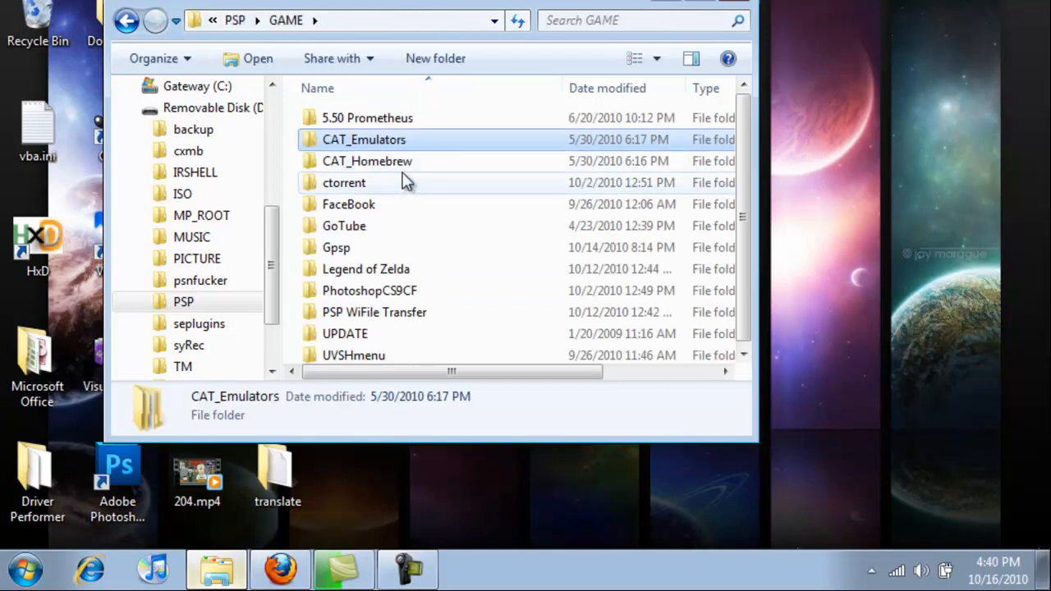
mouse_move(566, 270)
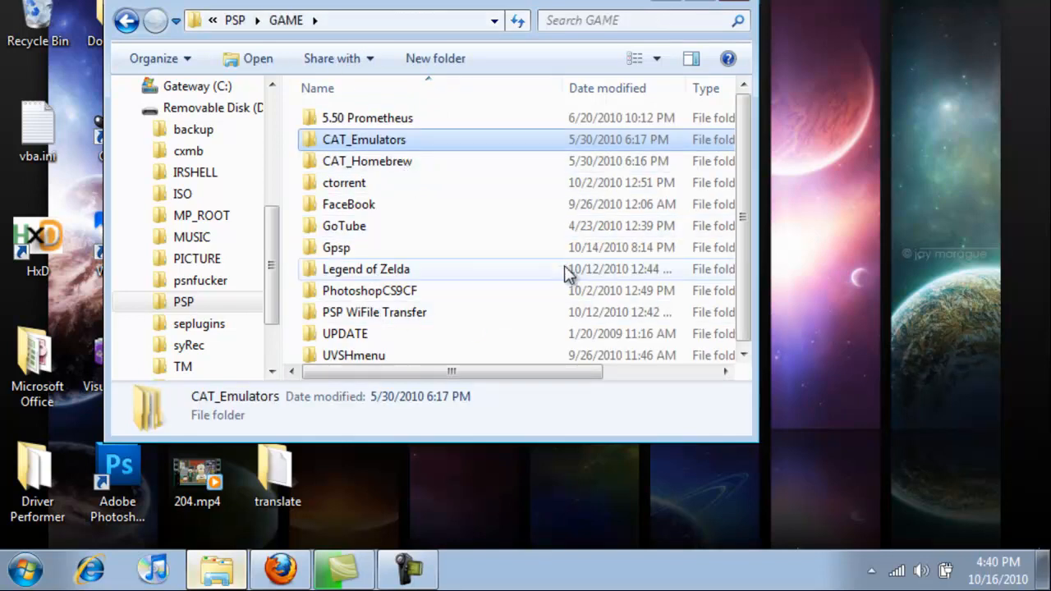
mouse_move(402, 324)
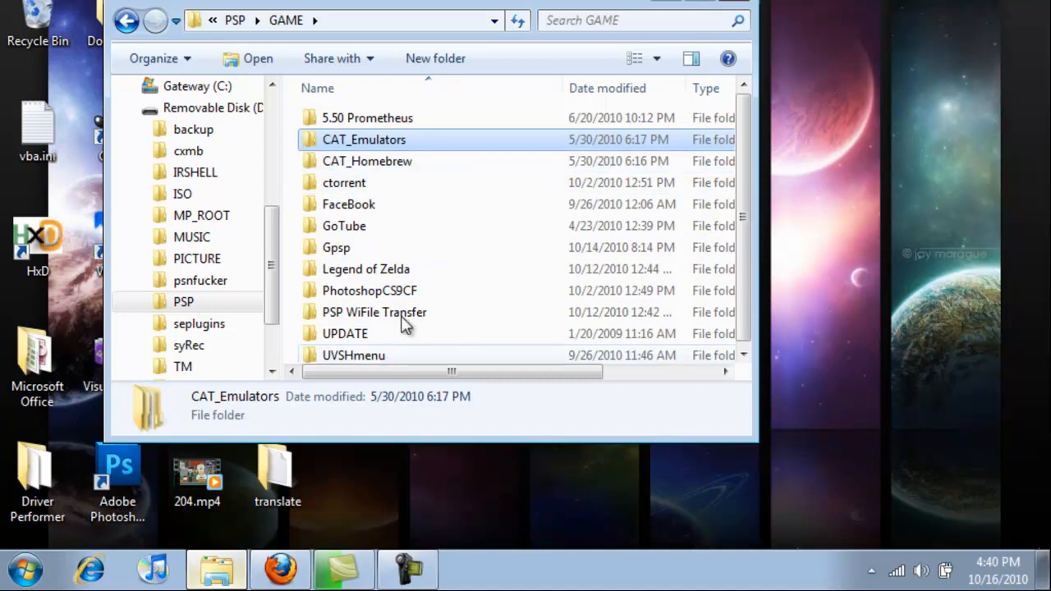
mouse_move(505, 132)
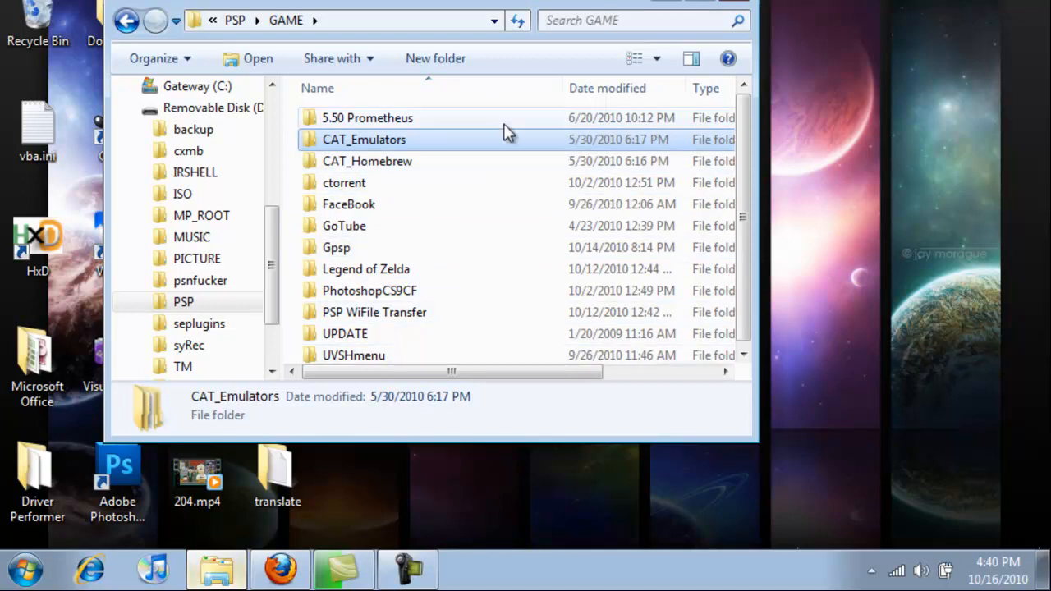
scroll("down", 3)
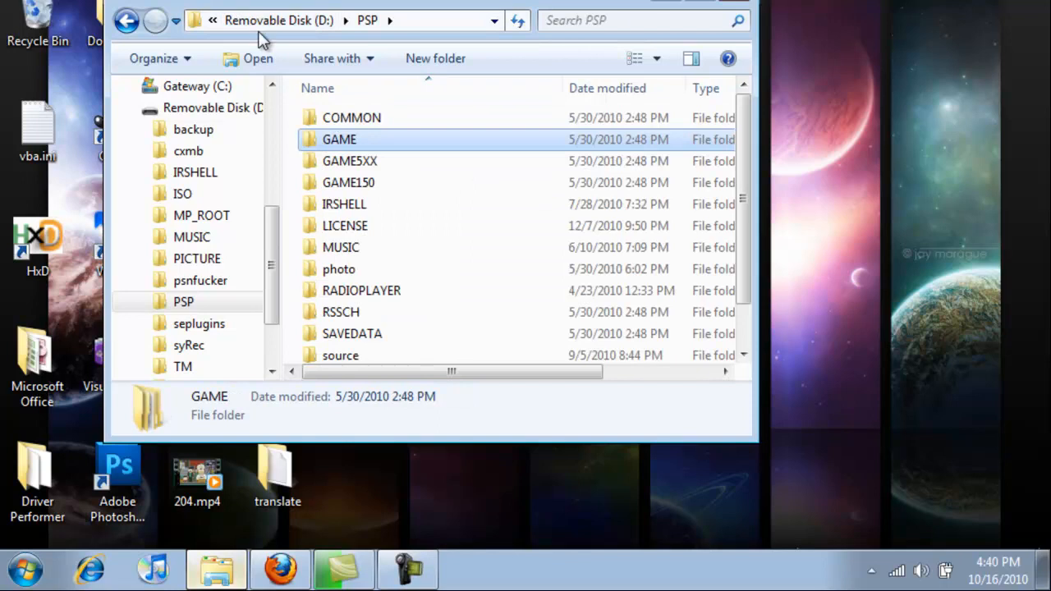
Open Removable Disk (D:)\ISO\CAT_ISO to view its CSO and ISO game files
left_click(280, 20)
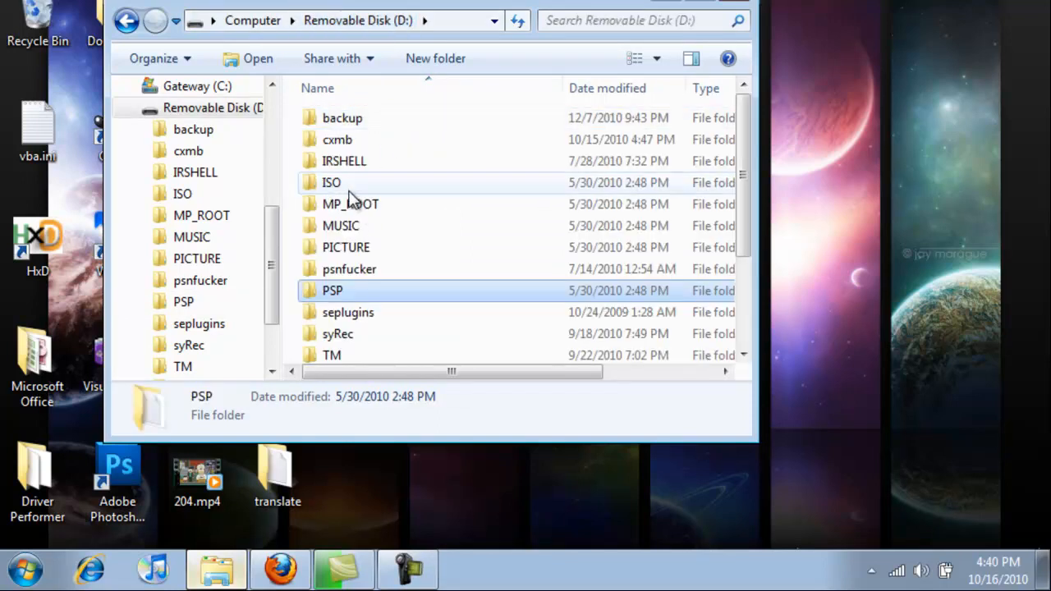
left_click(331, 182)
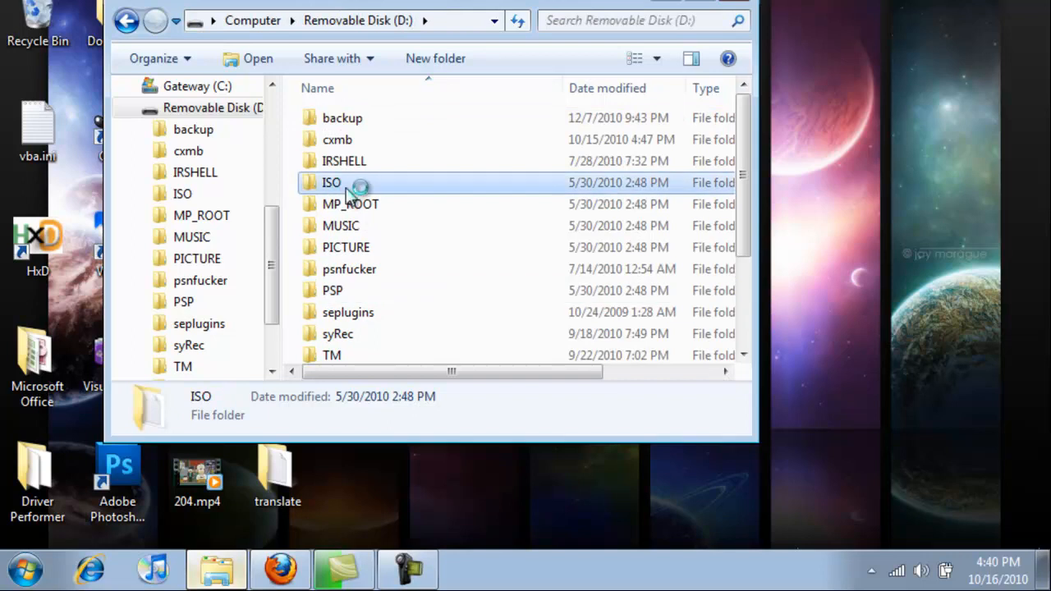
double_click(330, 183)
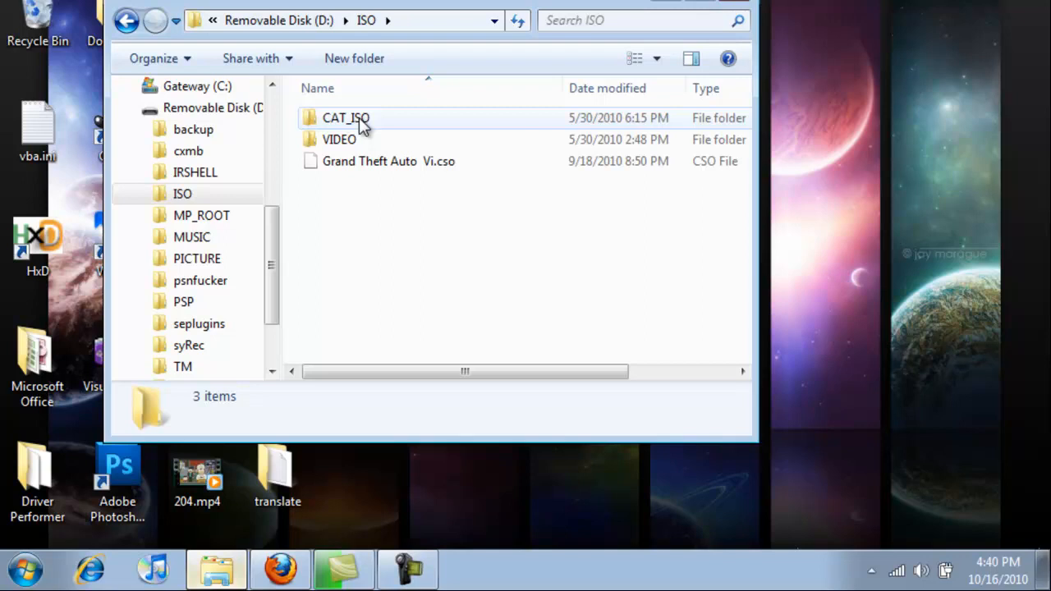
left_click(346, 118)
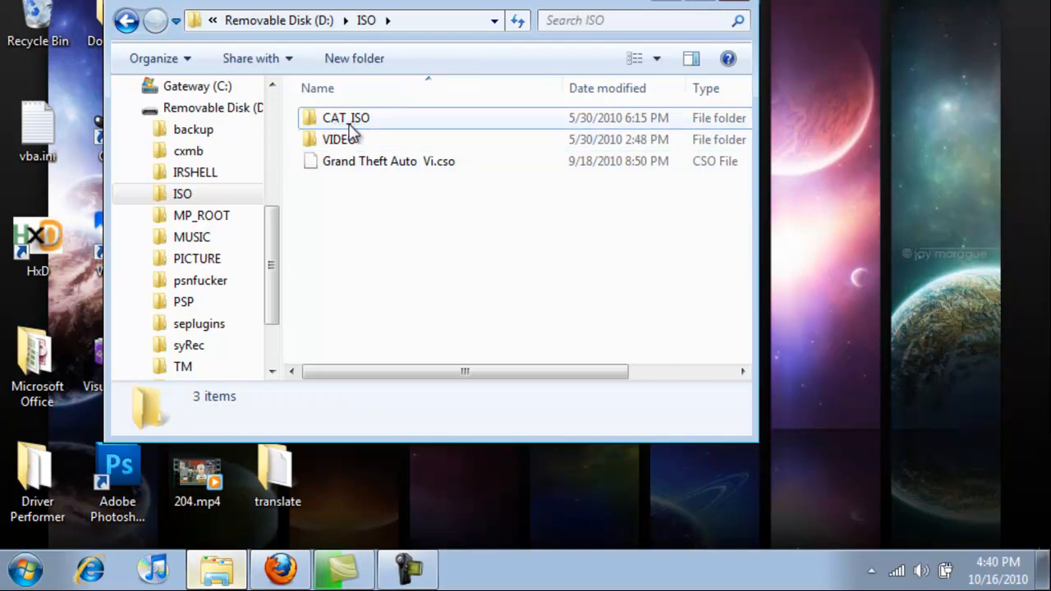
mouse_move(361, 132)
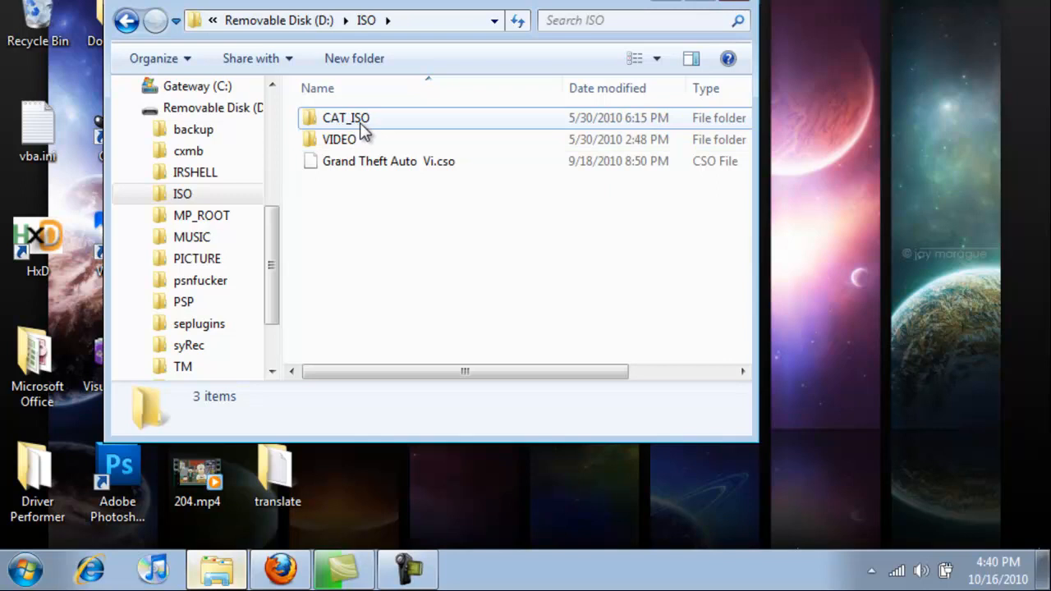
left_click(345, 118)
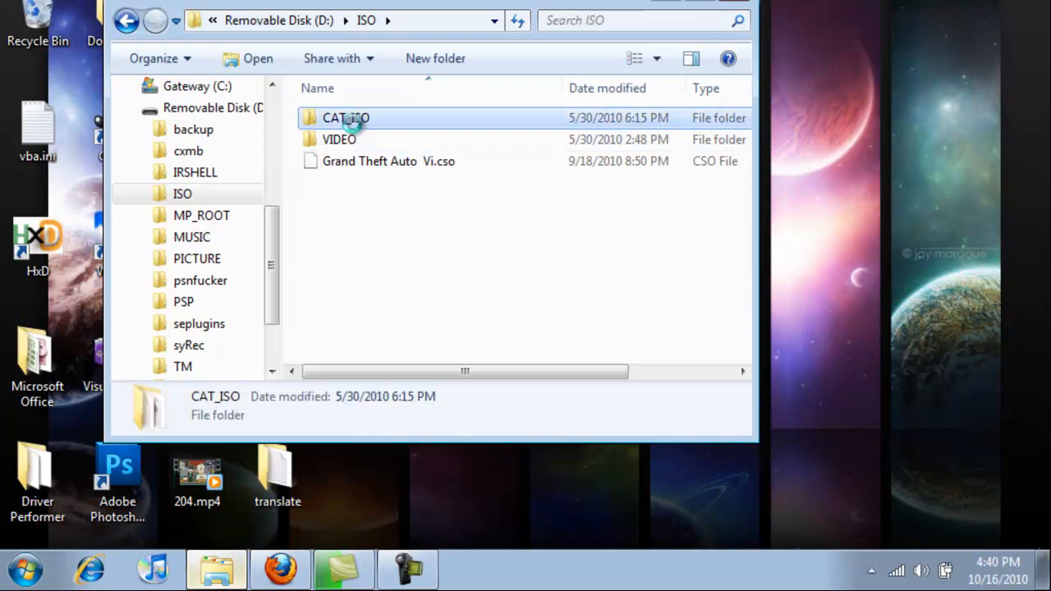
double_click(346, 117)
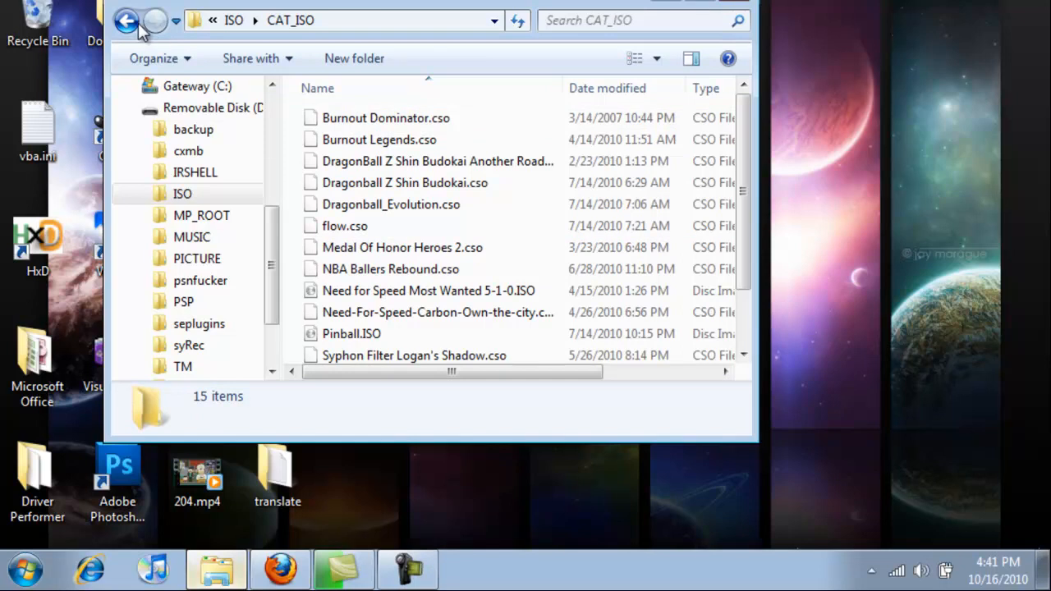
left_click(126, 20)
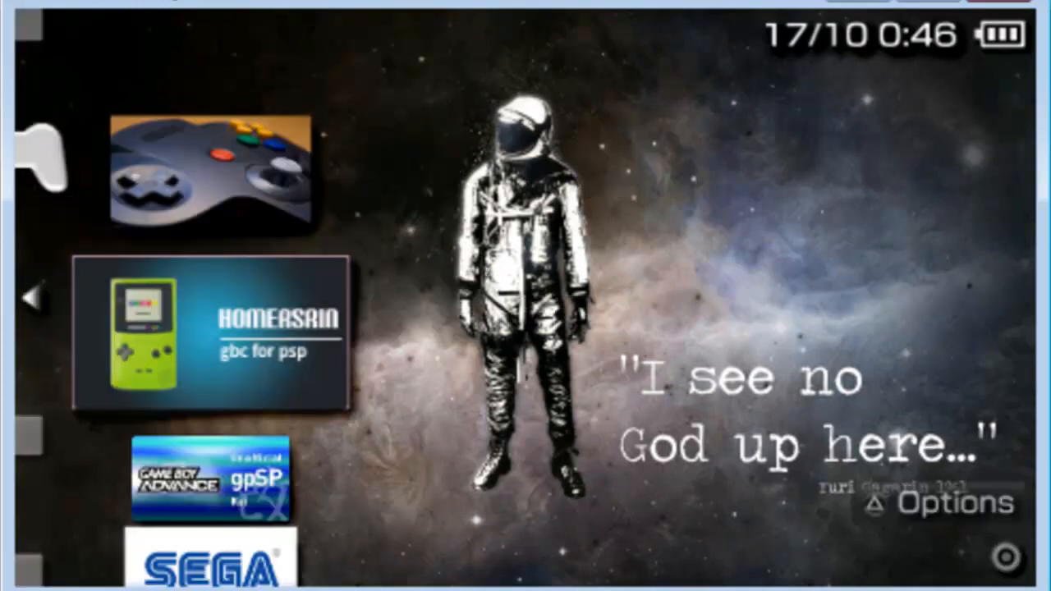
Scroll the mirrored PSP menu past emulator entries to ISO games like Burnout Legends and Dominator
scroll("down", 3)
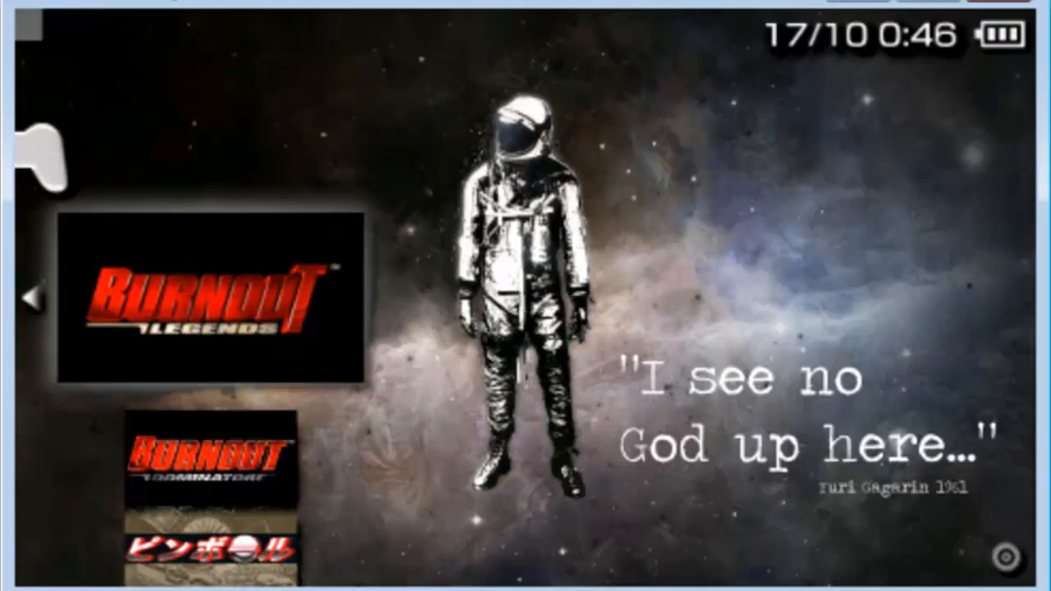
scroll("down", 3)
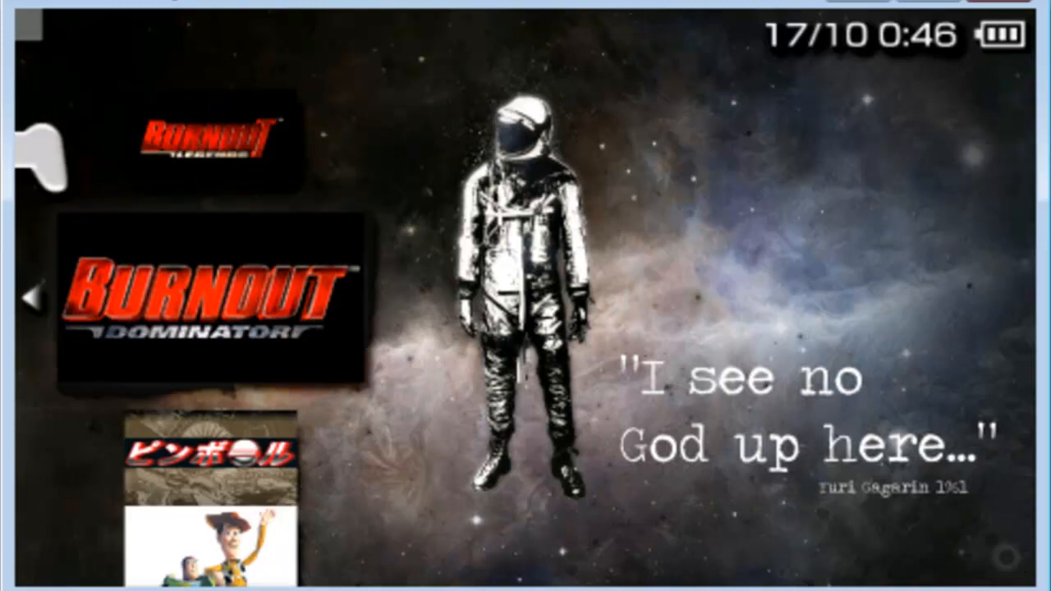
scroll("down", 3)
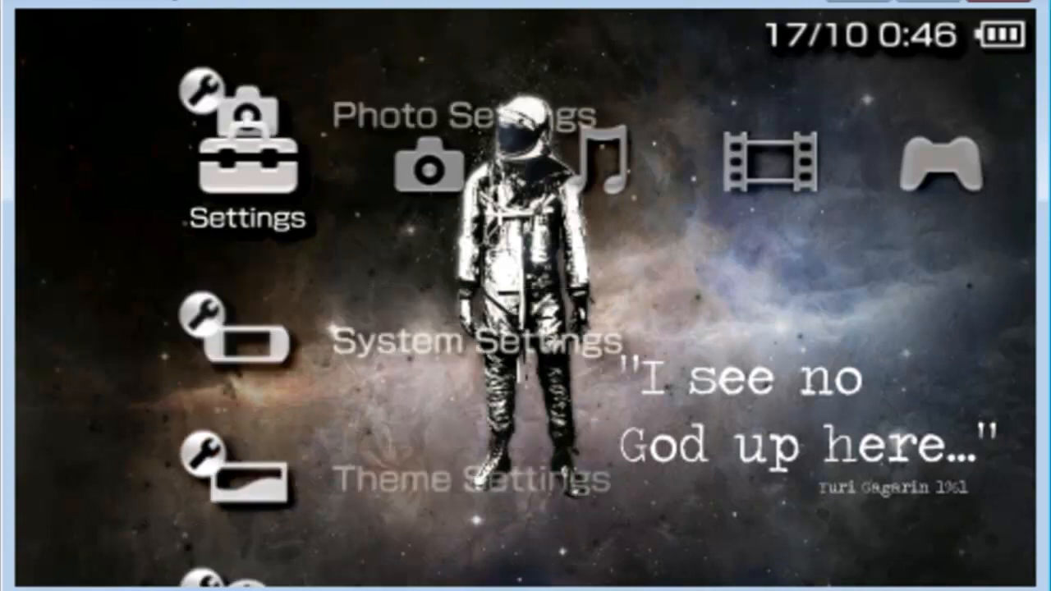
Browse the PSP menu's Game categories and Show Uncategorized option, then return to Settings
scroll("down", 3)
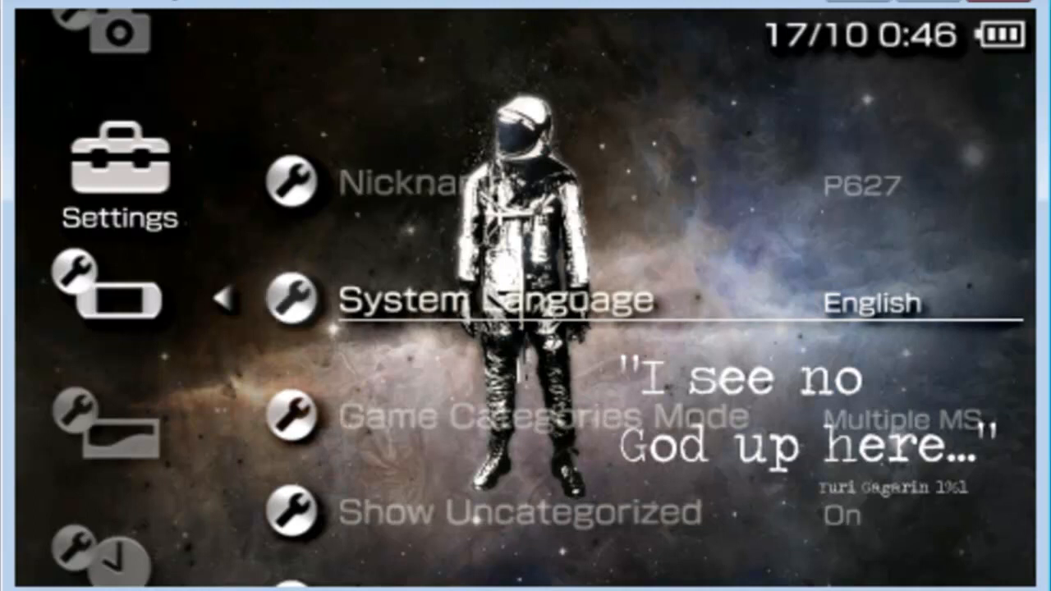
scroll("down", 3)
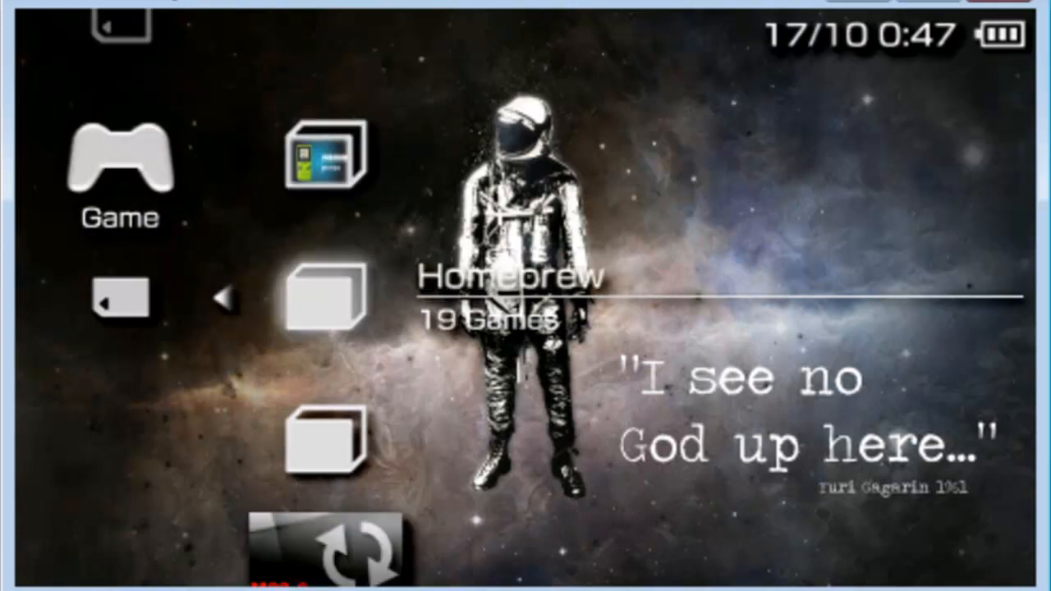
scroll("down", 3)
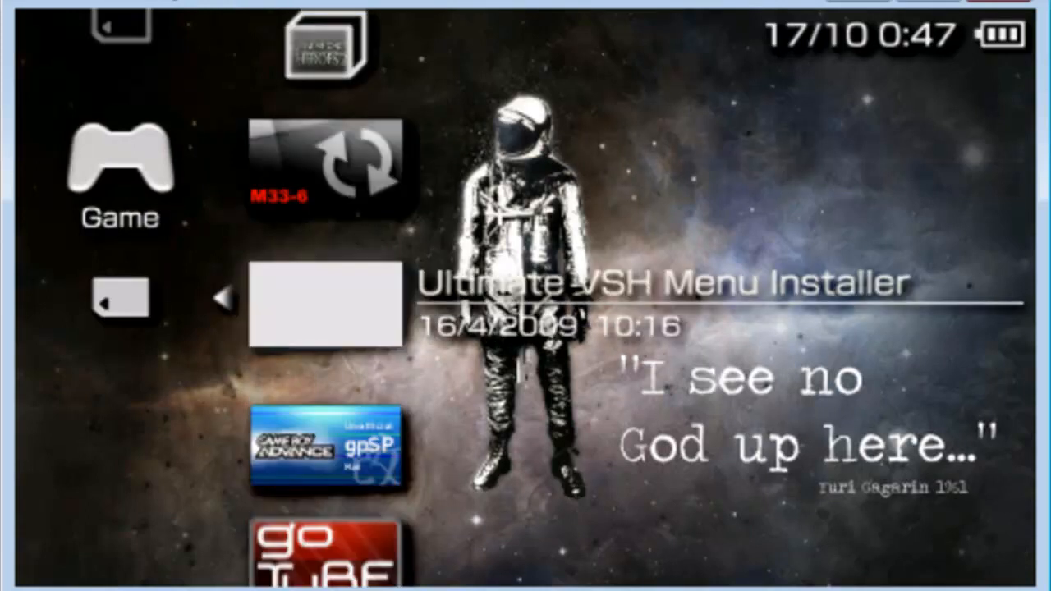
scroll("down", 3)
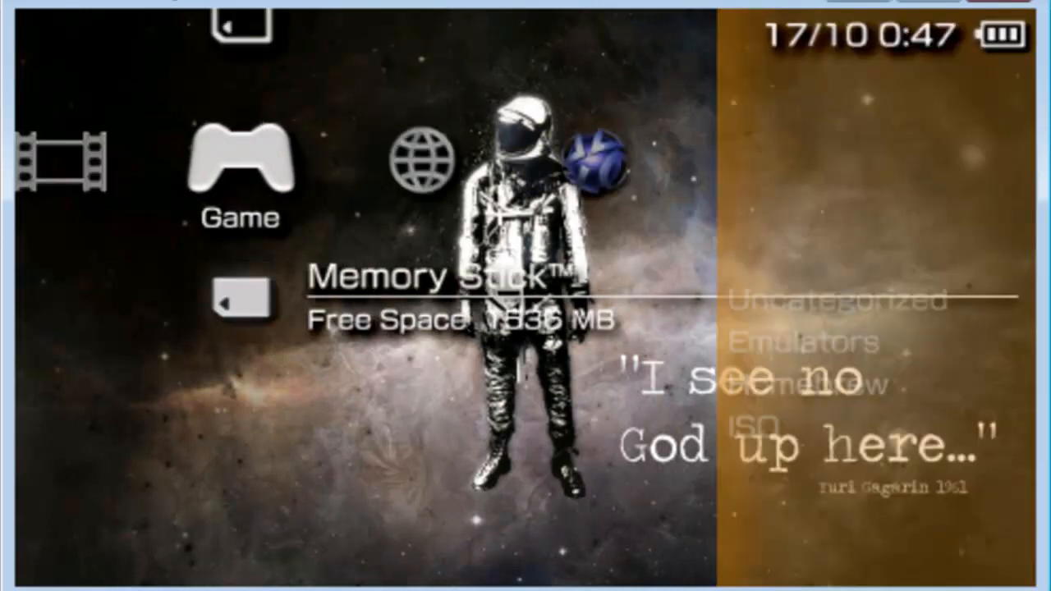
scroll("left", 3)
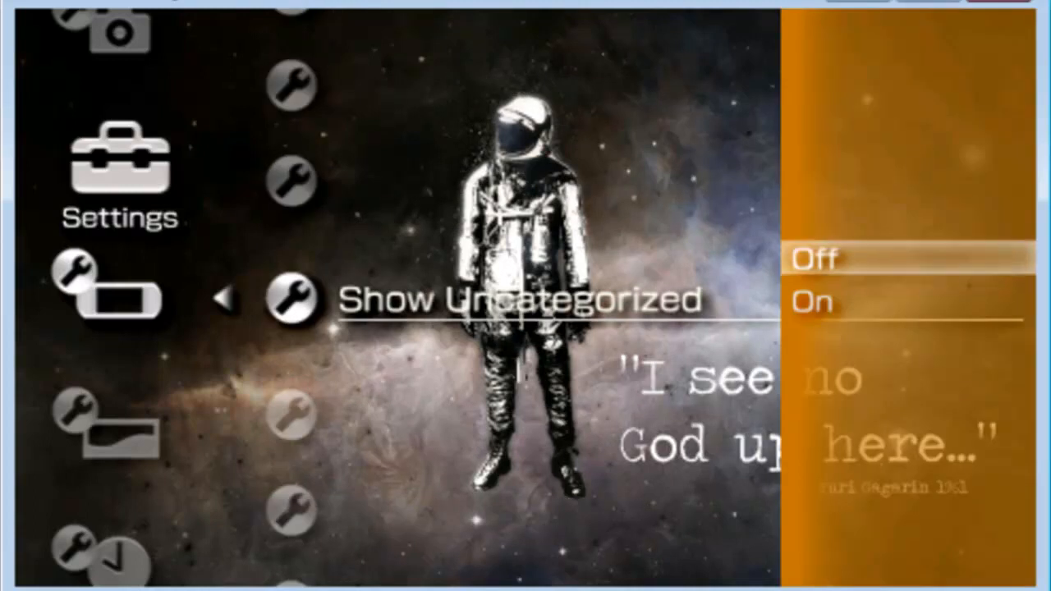
key("Escape")
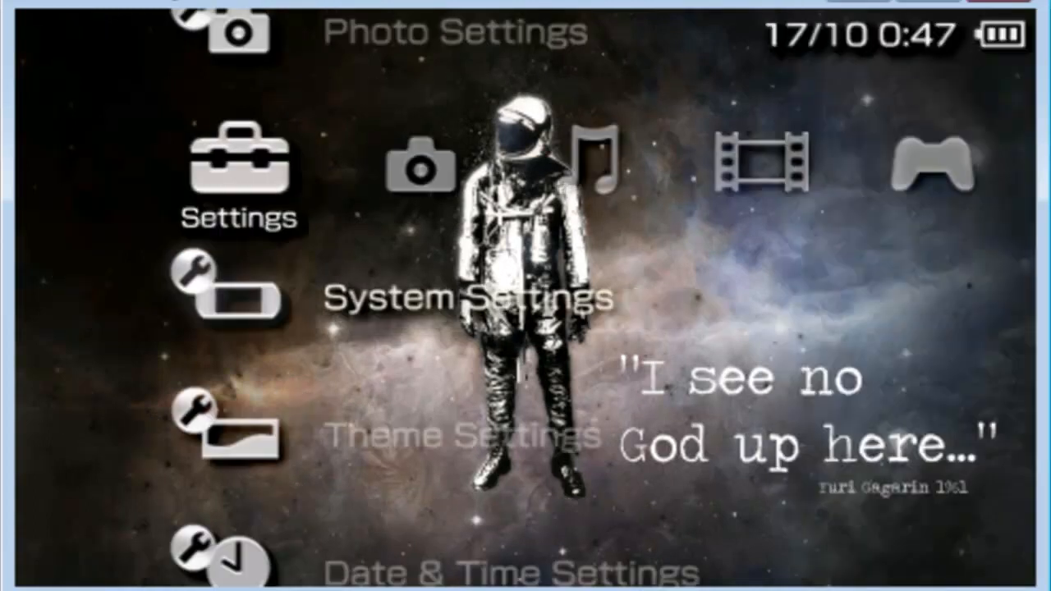